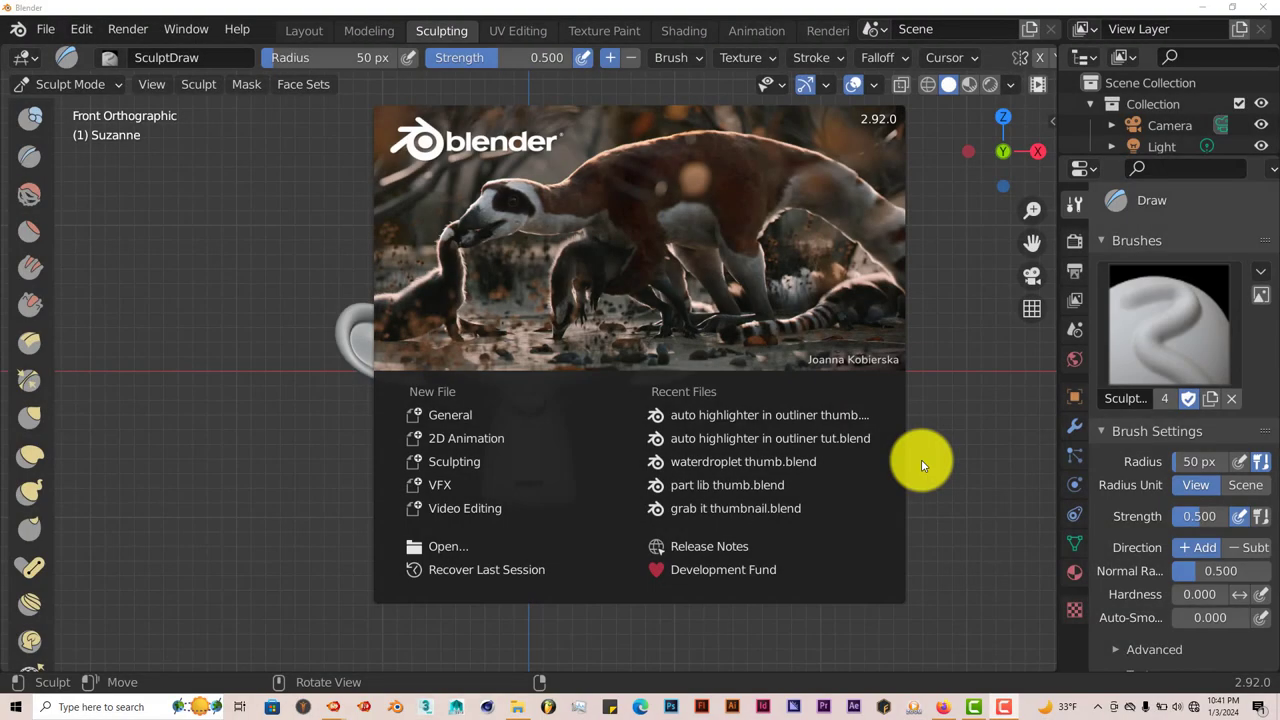
{"action": "mouse_move", "coordinate": [992, 384]}
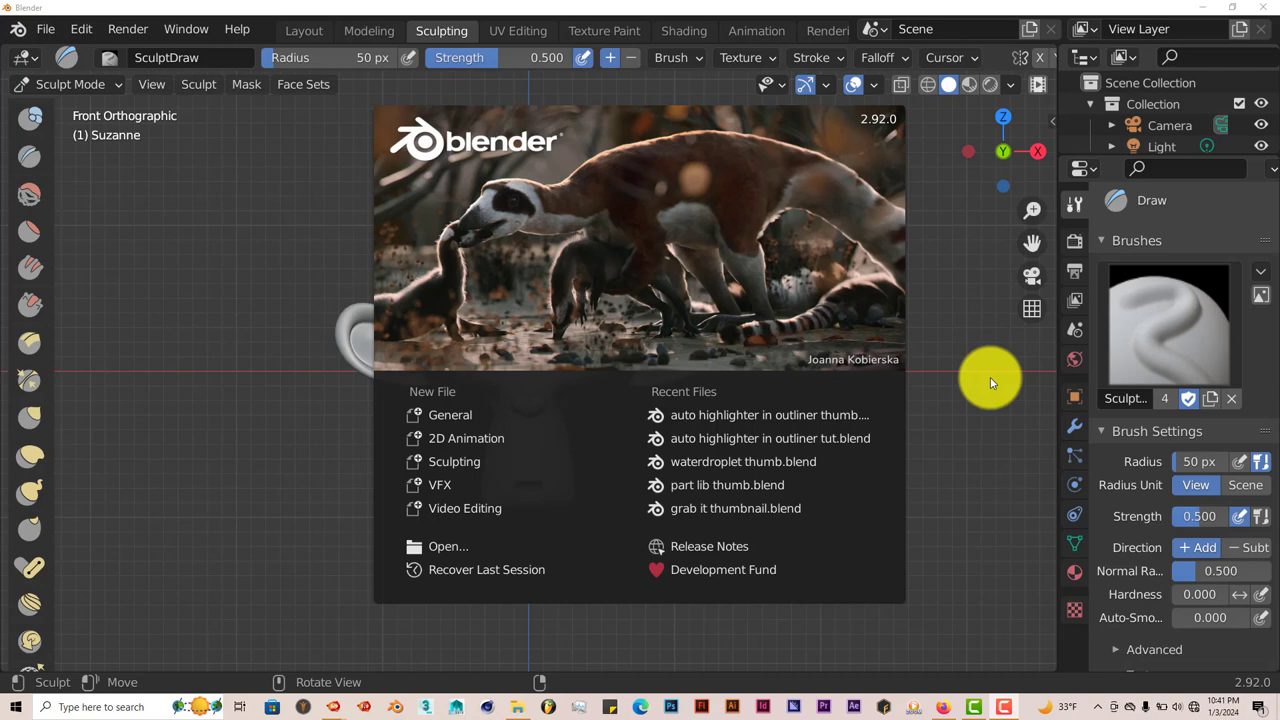
{"action": "mouse_move", "coordinate": [976, 504]}
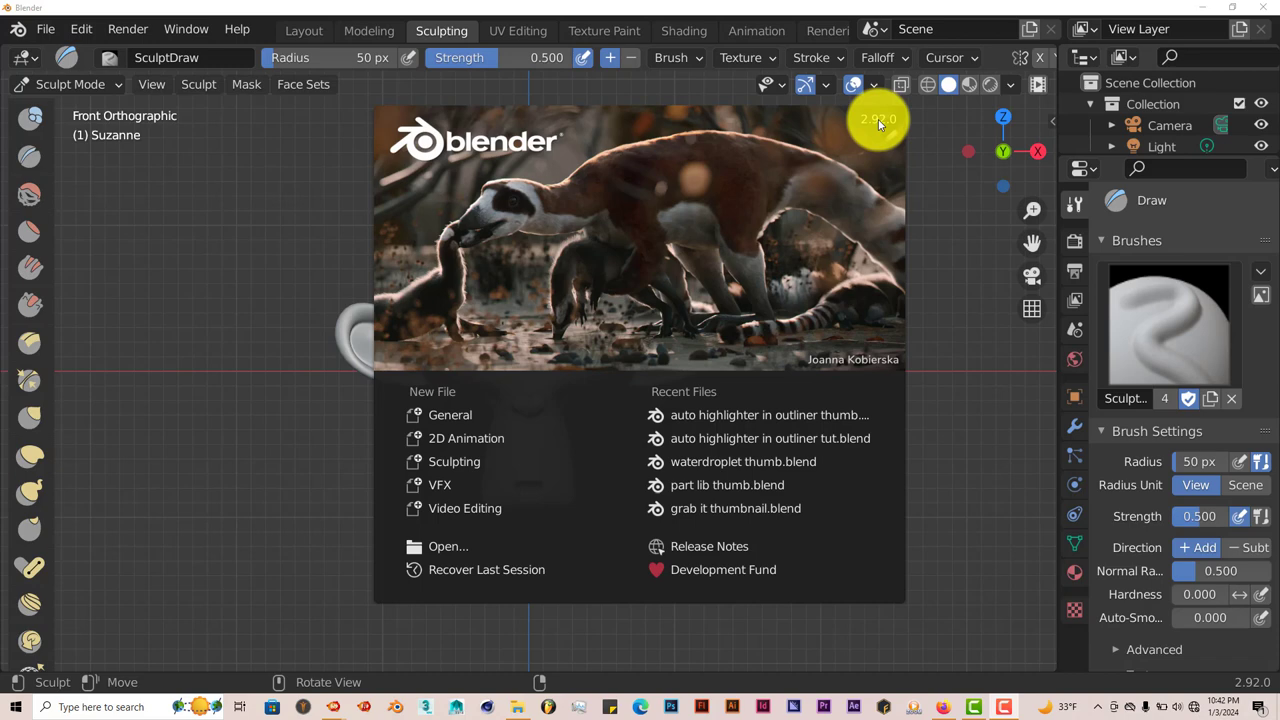
{"action": "mouse_move", "coordinate": [924, 376]}
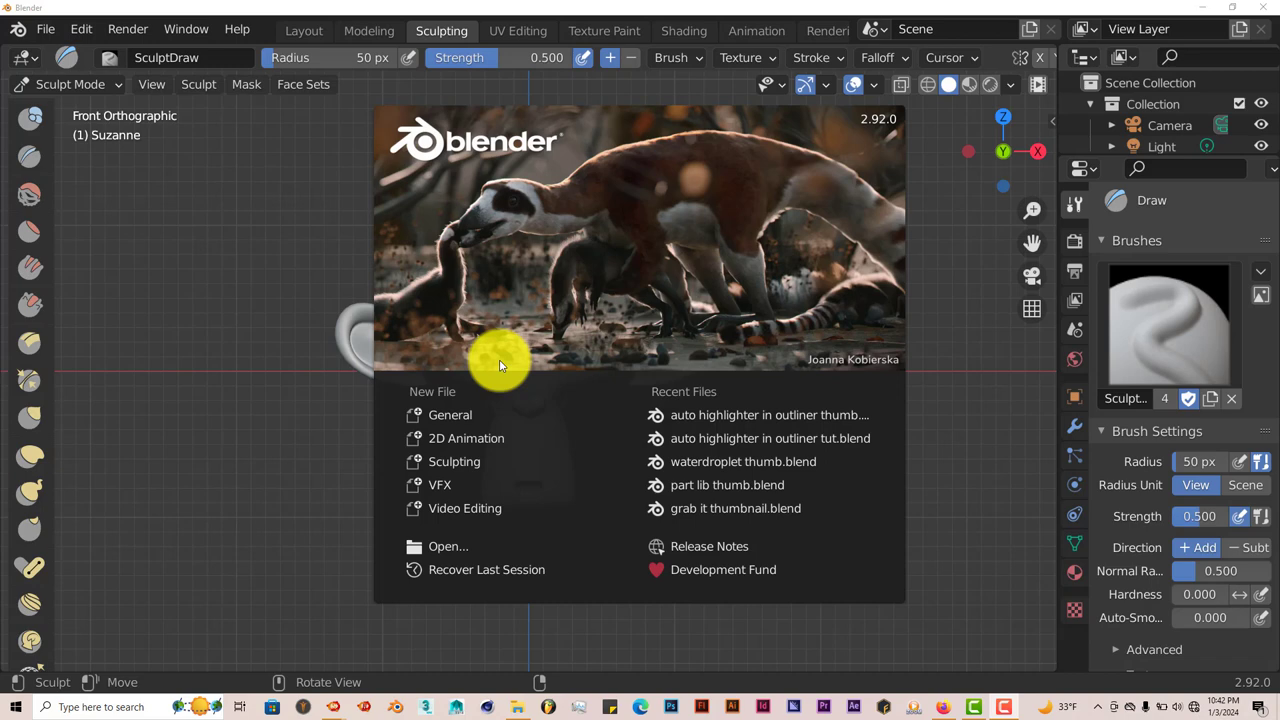
{"action": "mouse_move", "coordinate": [98, 48]}
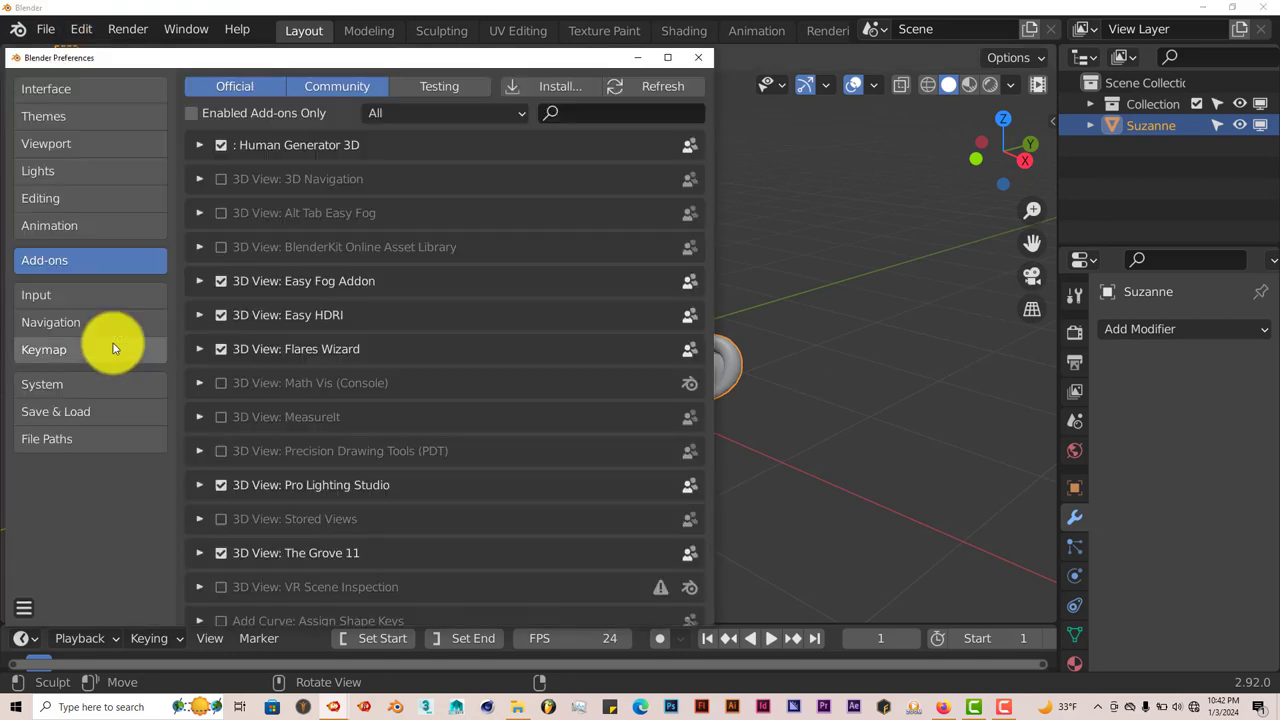
- Install the SculptWheel zip and filter the add-on list by 'wheel' to enable it
{"action": "left_click", "coordinate": [562, 86]}
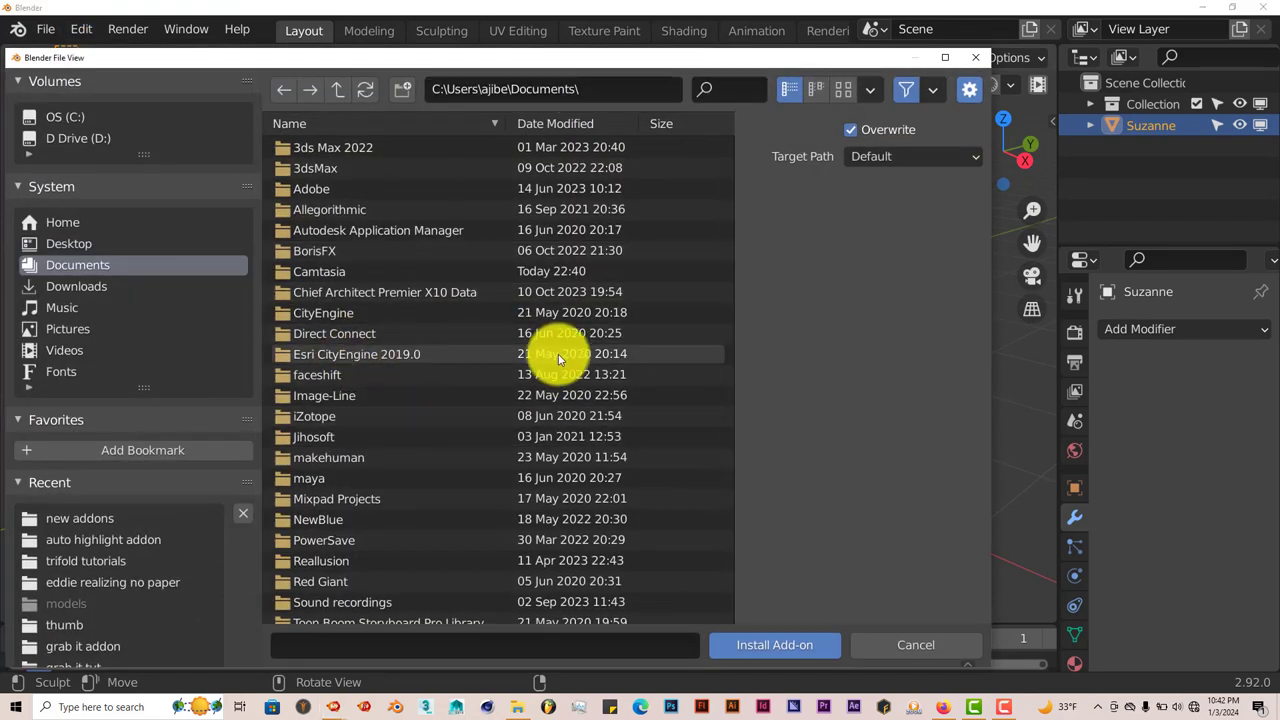
{"action": "mouse_move", "coordinate": [364, 276]}
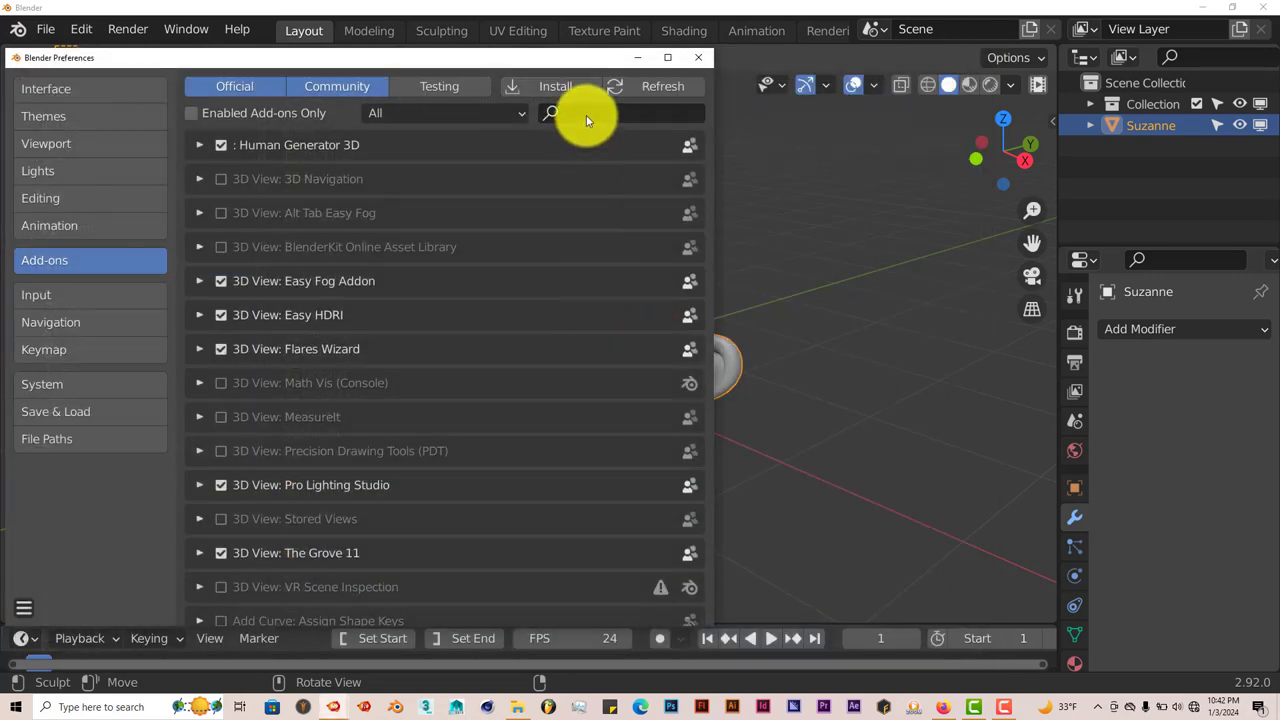
{"action": "type", "text": "whee"}
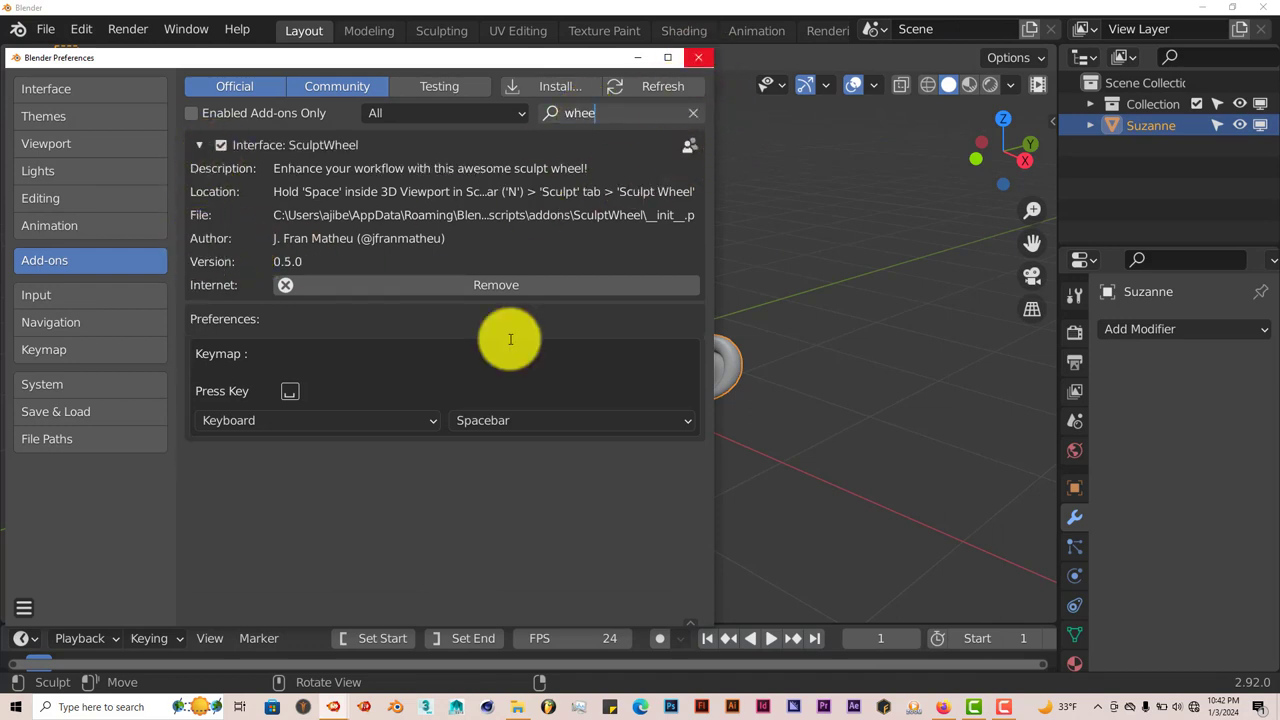
{"action": "mouse_move", "coordinate": [516, 432]}
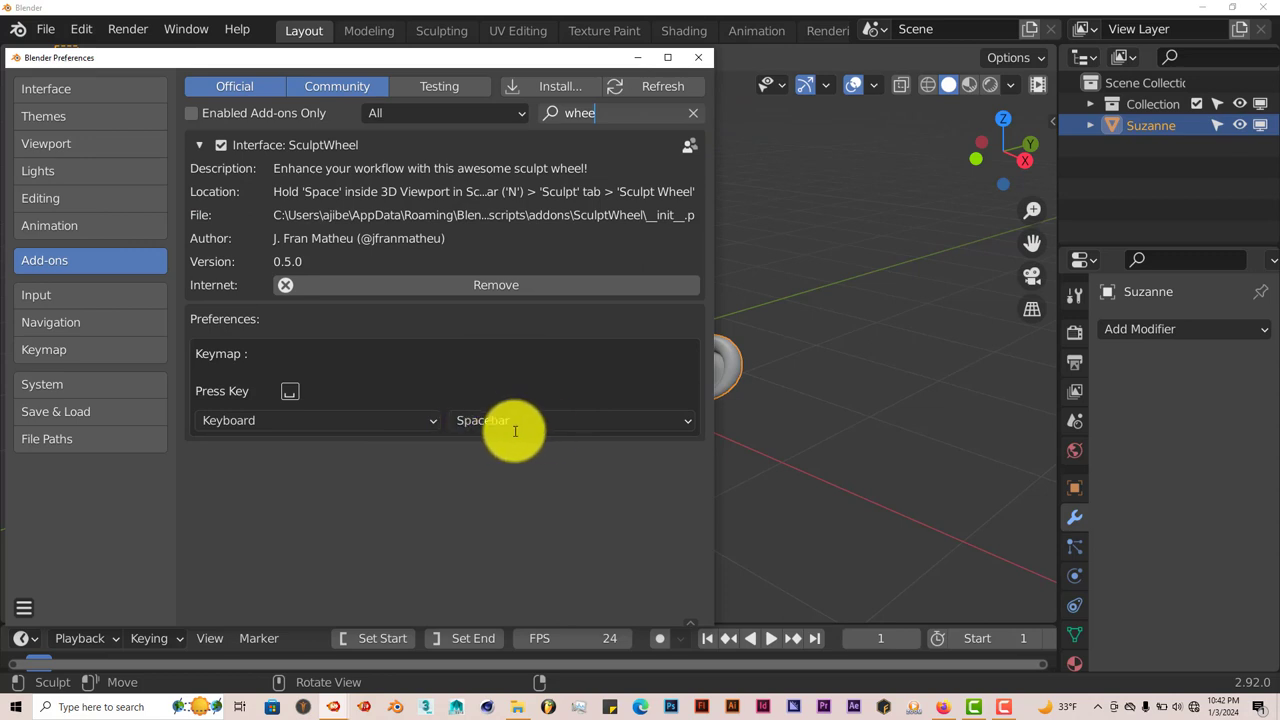
{"action": "mouse_move", "coordinate": [584, 420]}
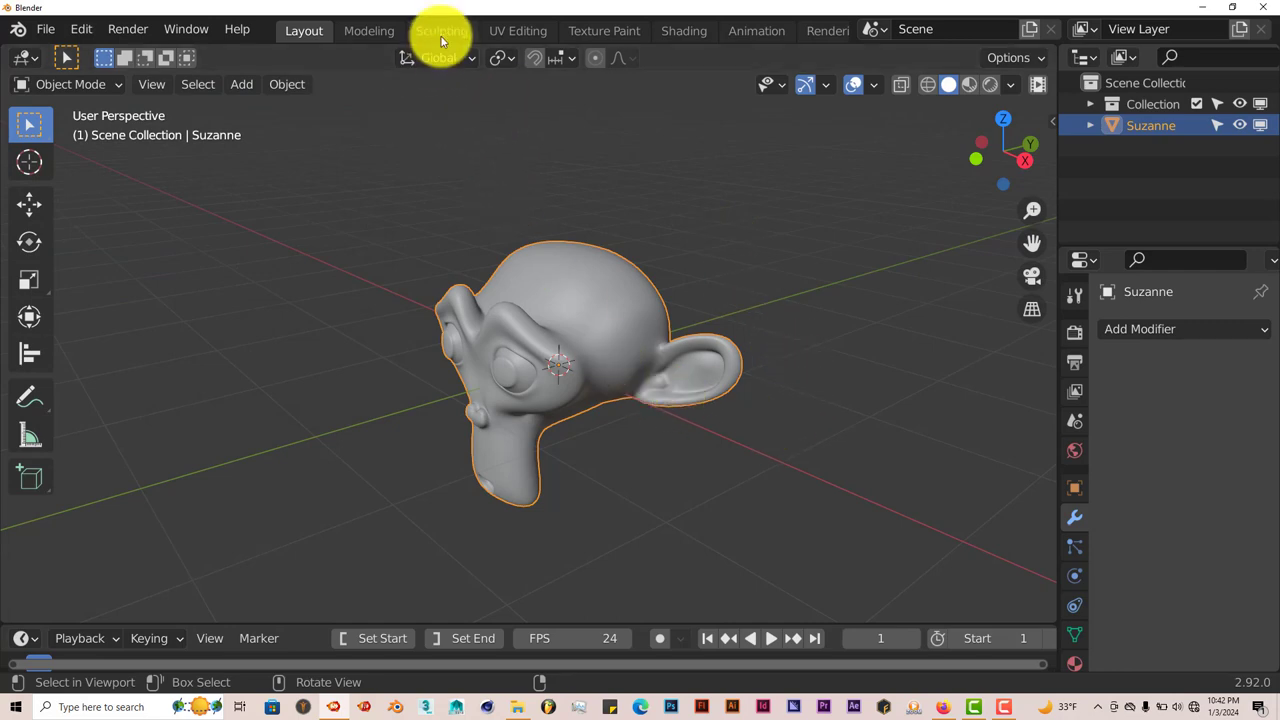
- Enter the Sculpting workspace and show the Sculpt Wheel over Suzanne
{"action": "left_click", "coordinate": [440, 30]}
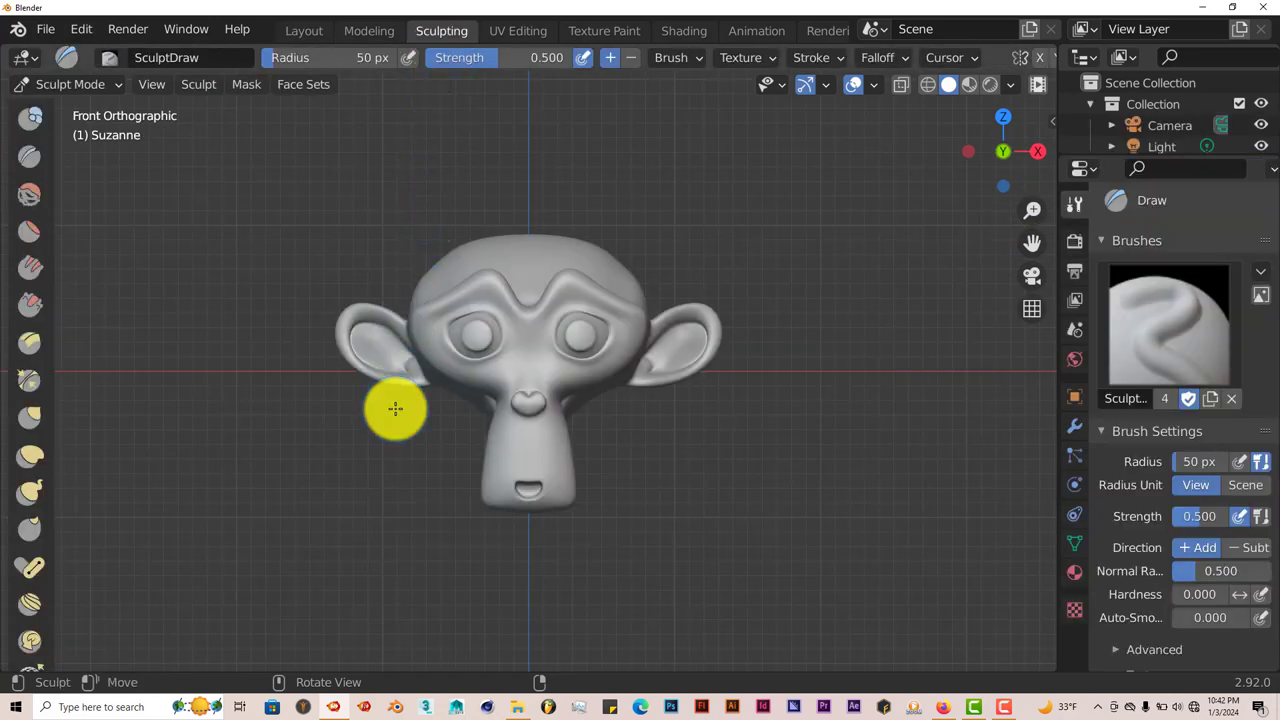
{"action": "left_click", "coordinate": [394, 408]}
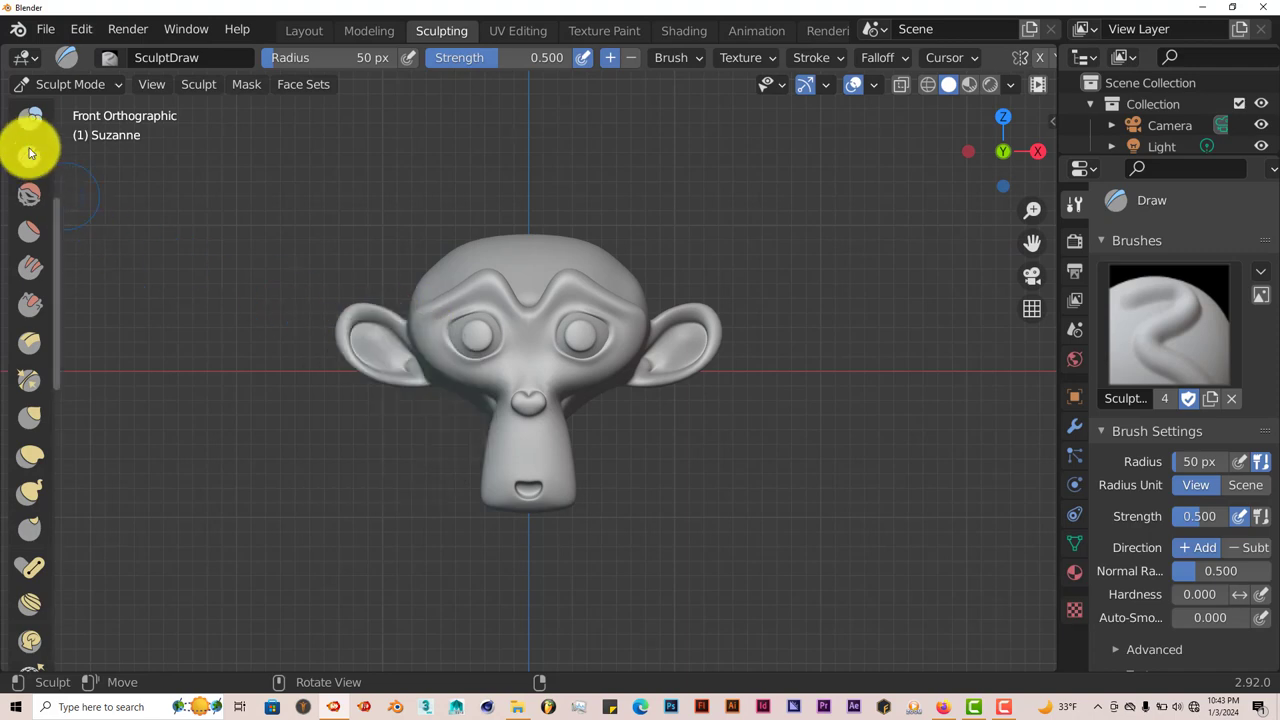
{"action": "mouse_move", "coordinate": [28, 202]}
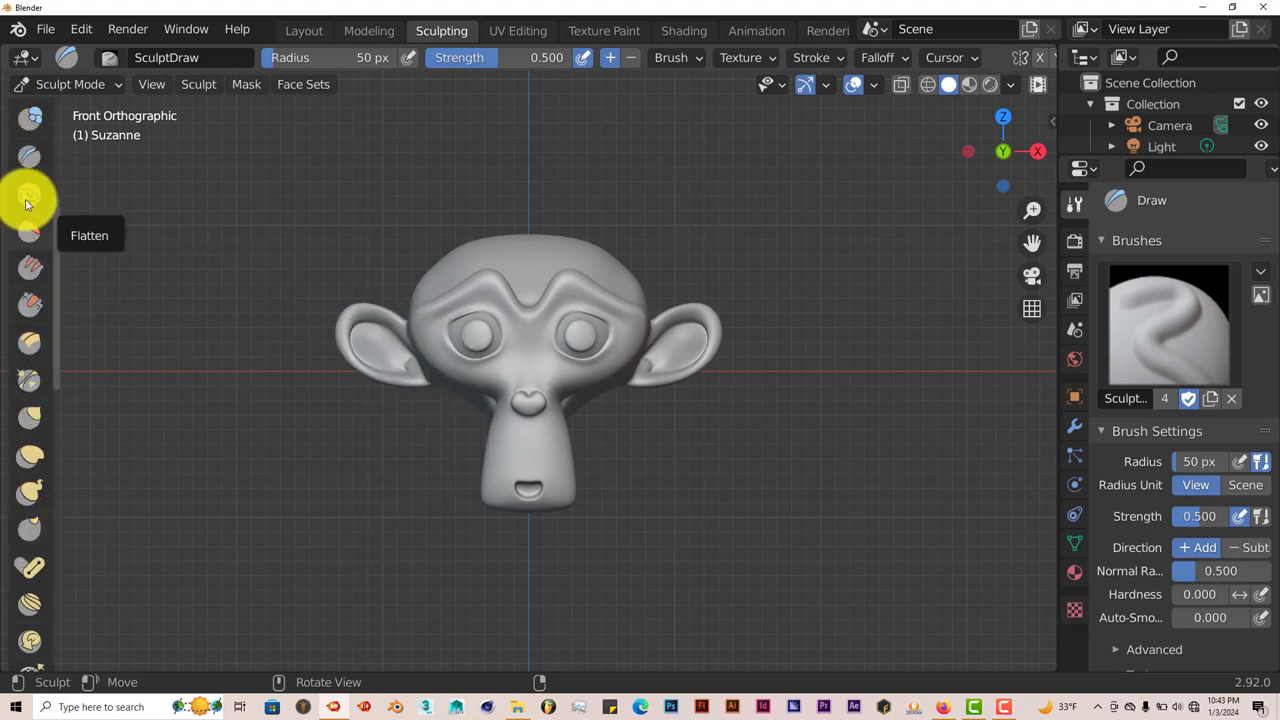
{"action": "mouse_move", "coordinate": [30, 460]}
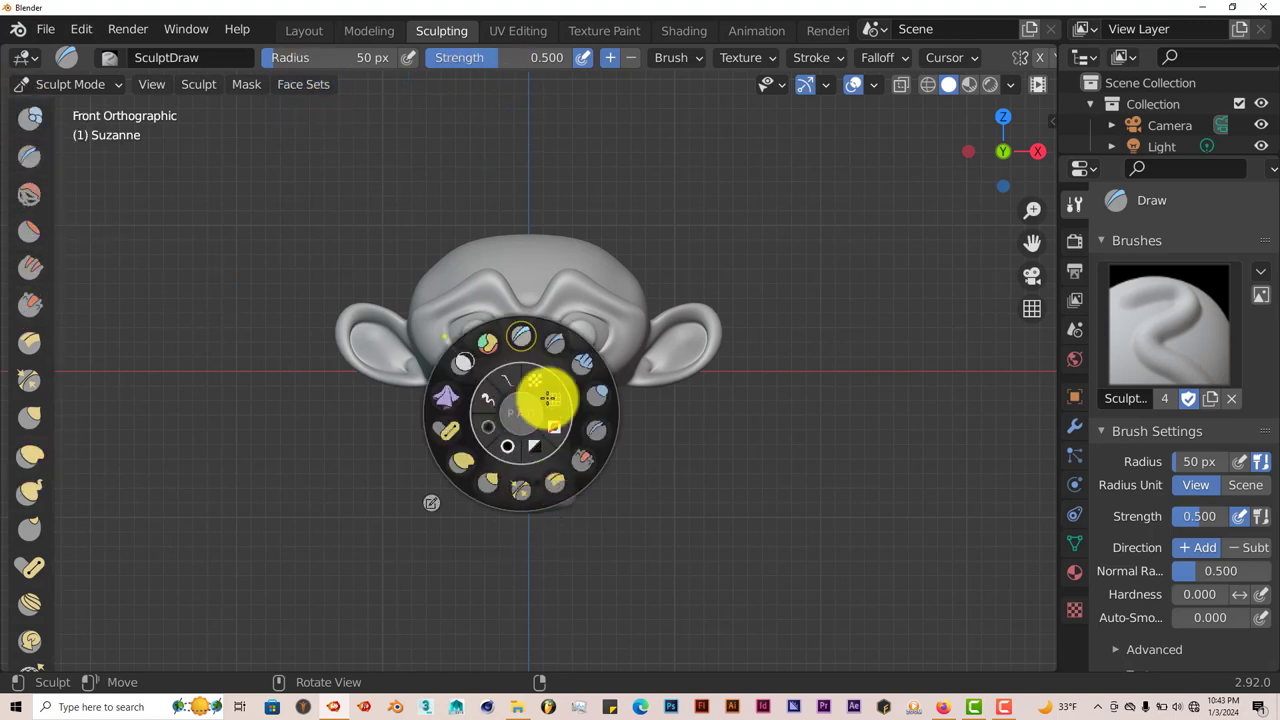
{"action": "mouse_move", "coordinate": [520, 490]}
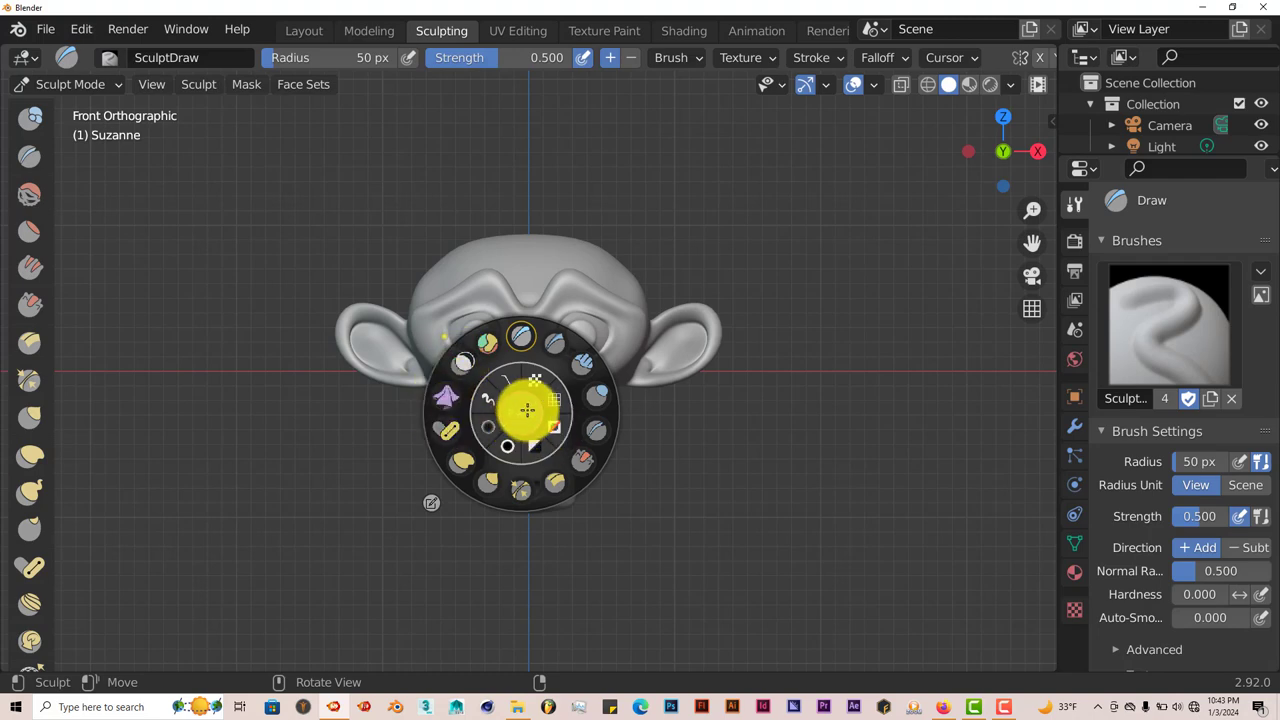
{"action": "mouse_move", "coordinate": [538, 332]}
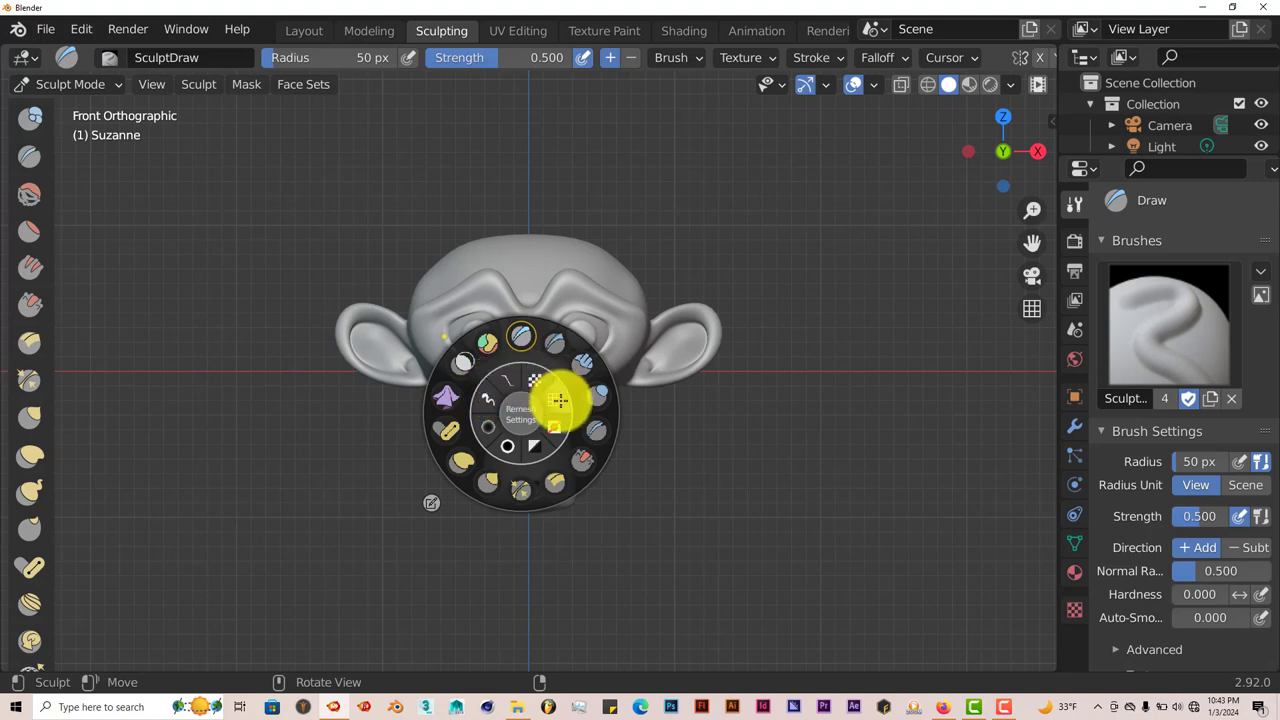
{"action": "mouse_move", "coordinate": [560, 432]}
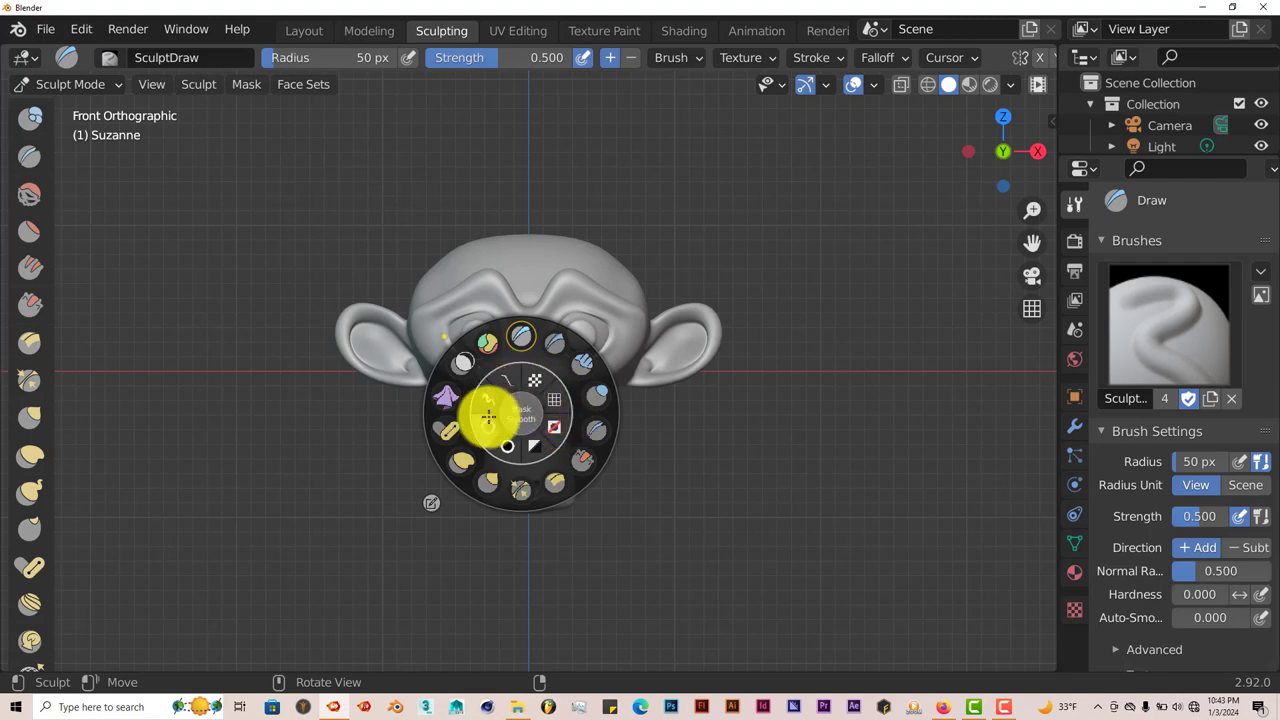
{"action": "mouse_move", "coordinate": [512, 468]}
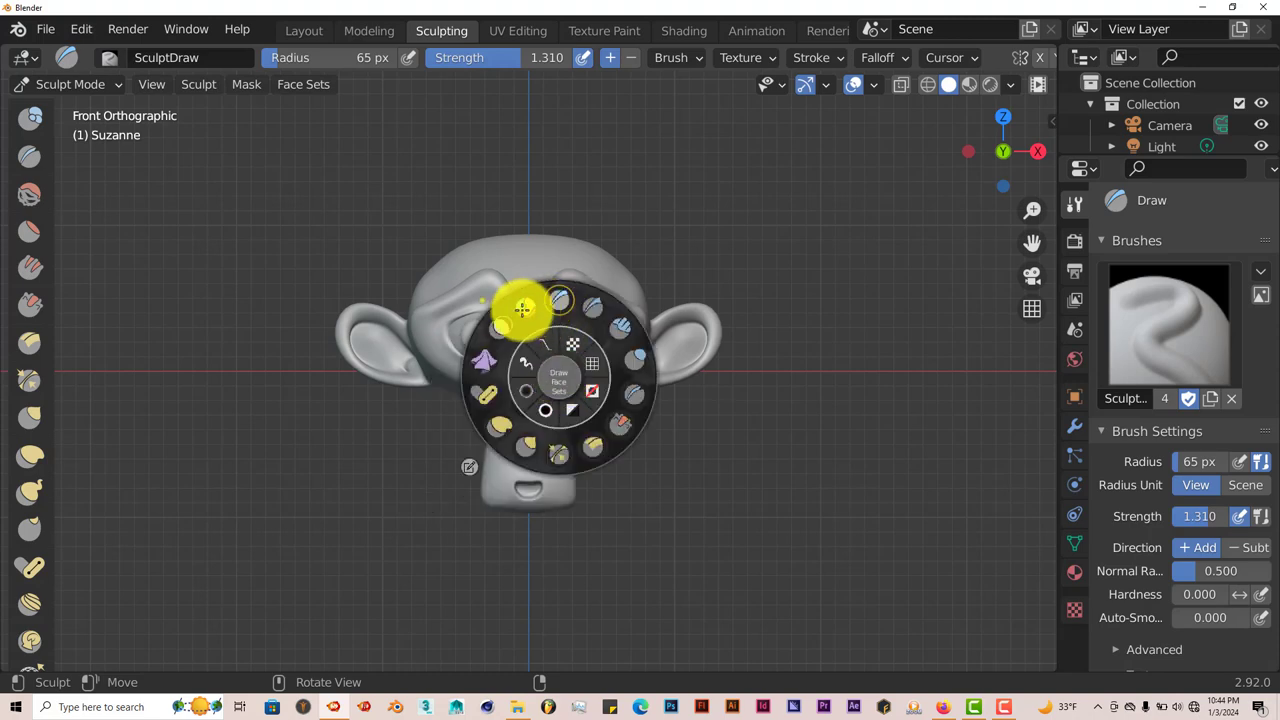
{"action": "mouse_move", "coordinate": [644, 404]}
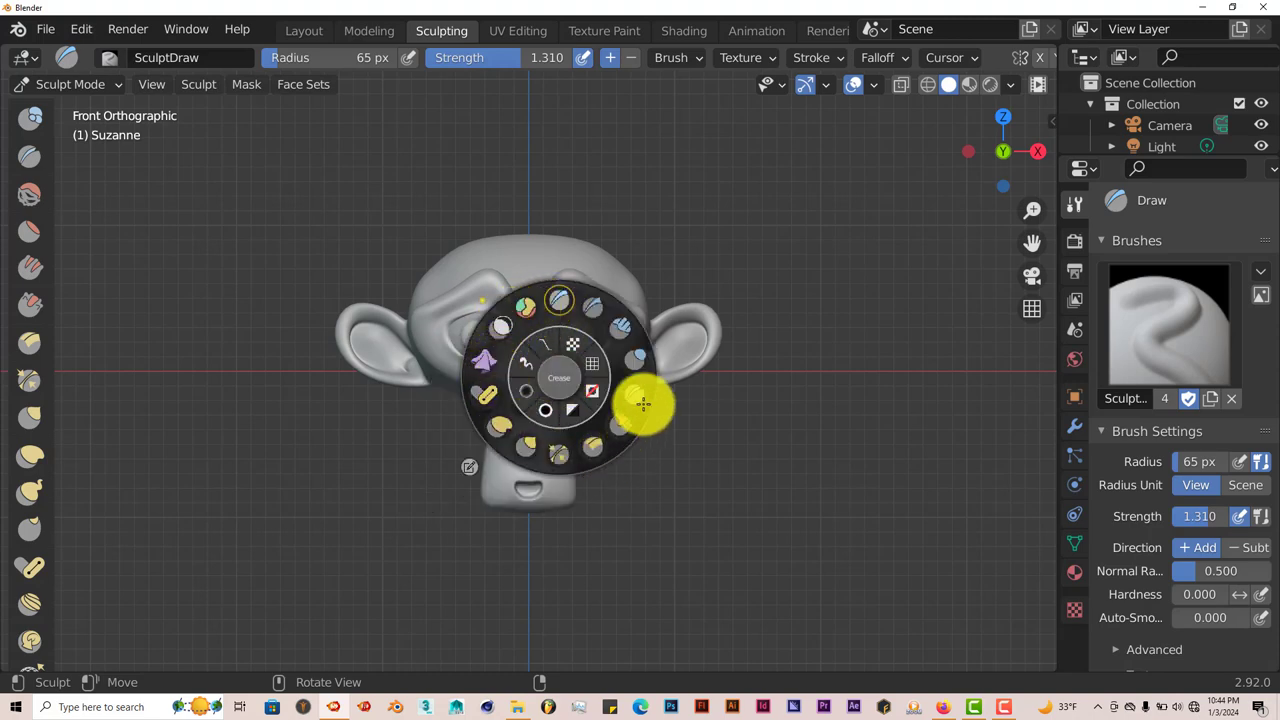
{"action": "mouse_move", "coordinate": [482, 430]}
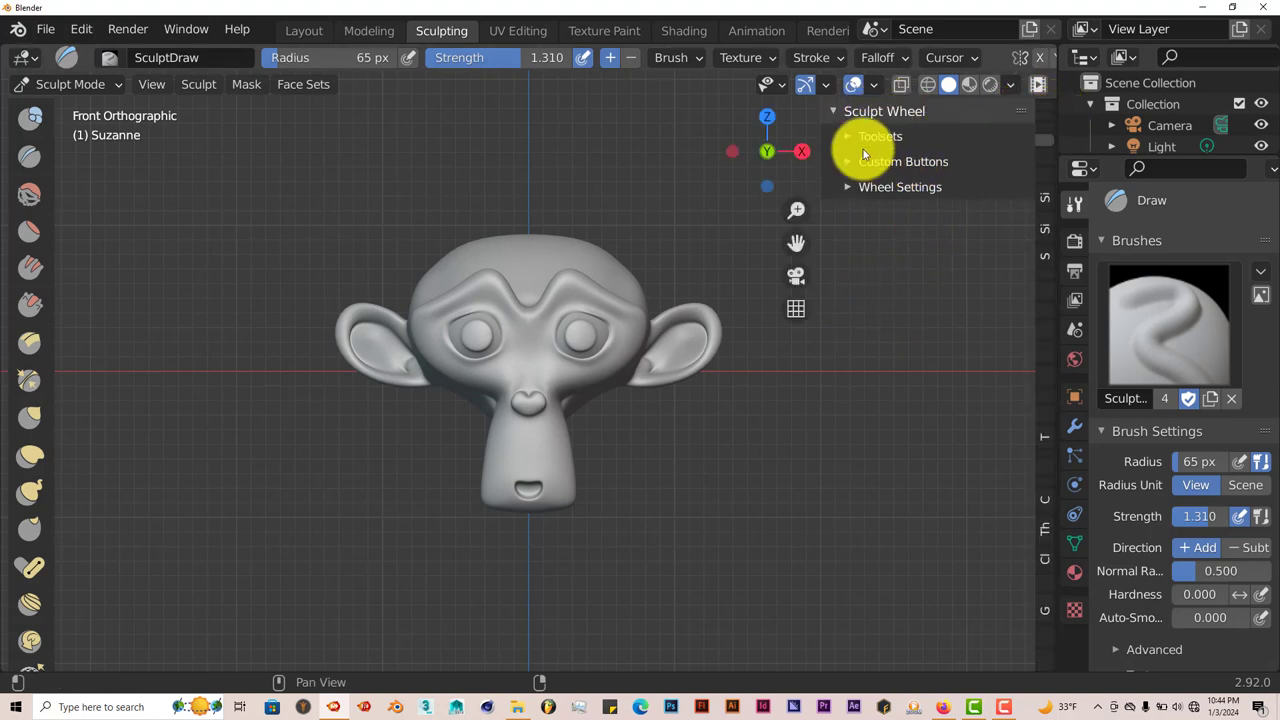
{"action": "mouse_move", "coordinate": [890, 190]}
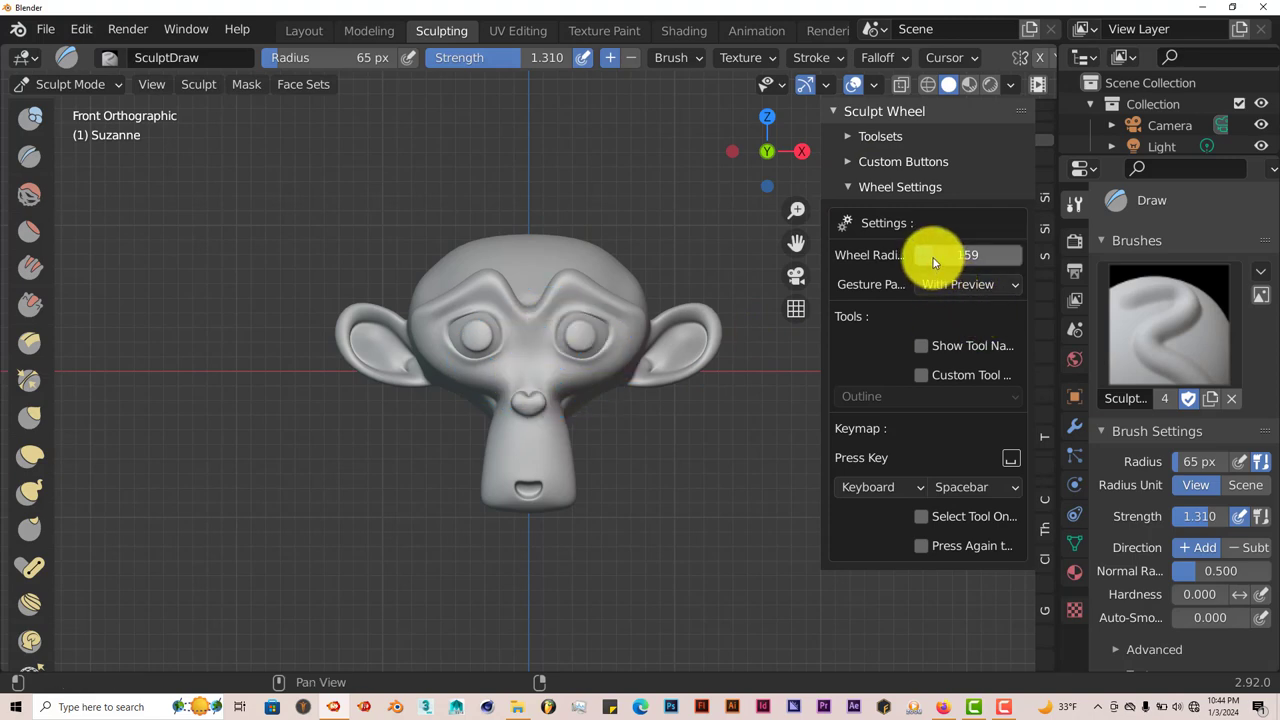
- Enlarge Wheel Radius to 163 and adjust the keymap setting below it
{"action": "left_click_drag", "start_coordinate": [930, 256], "coordinate": [996, 256]}
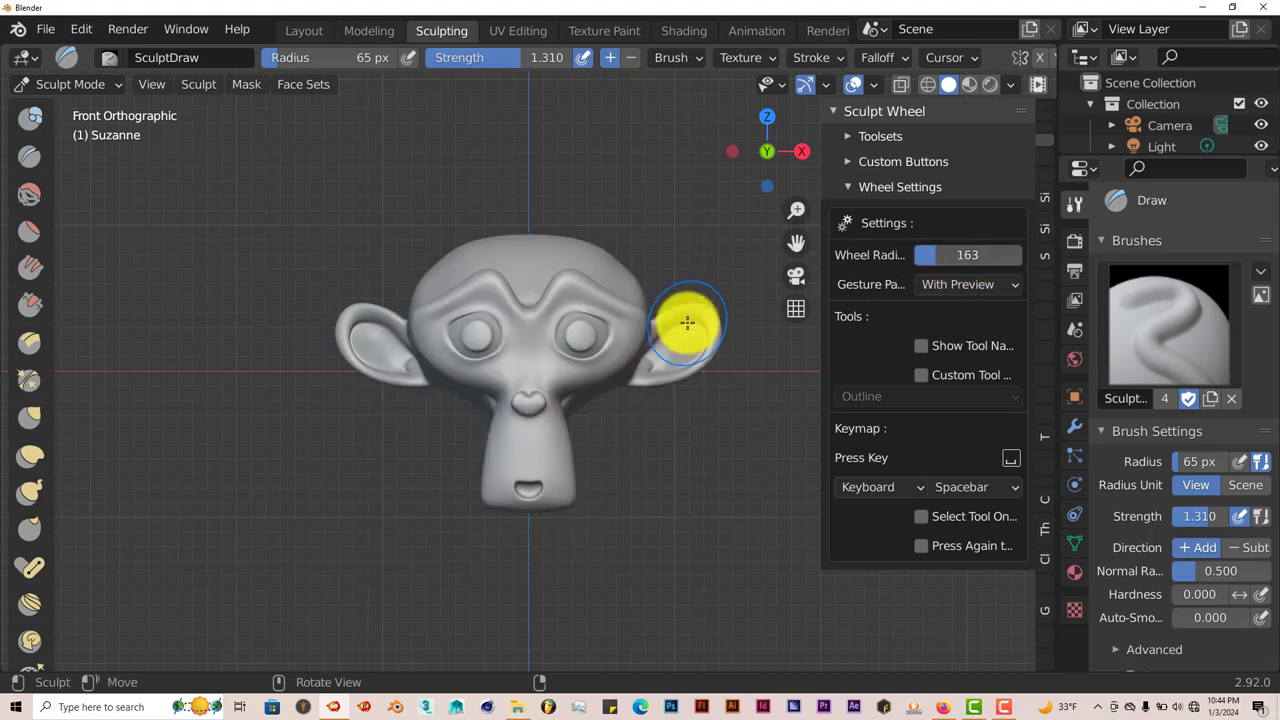
{"action": "left_click", "coordinate": [688, 322]}
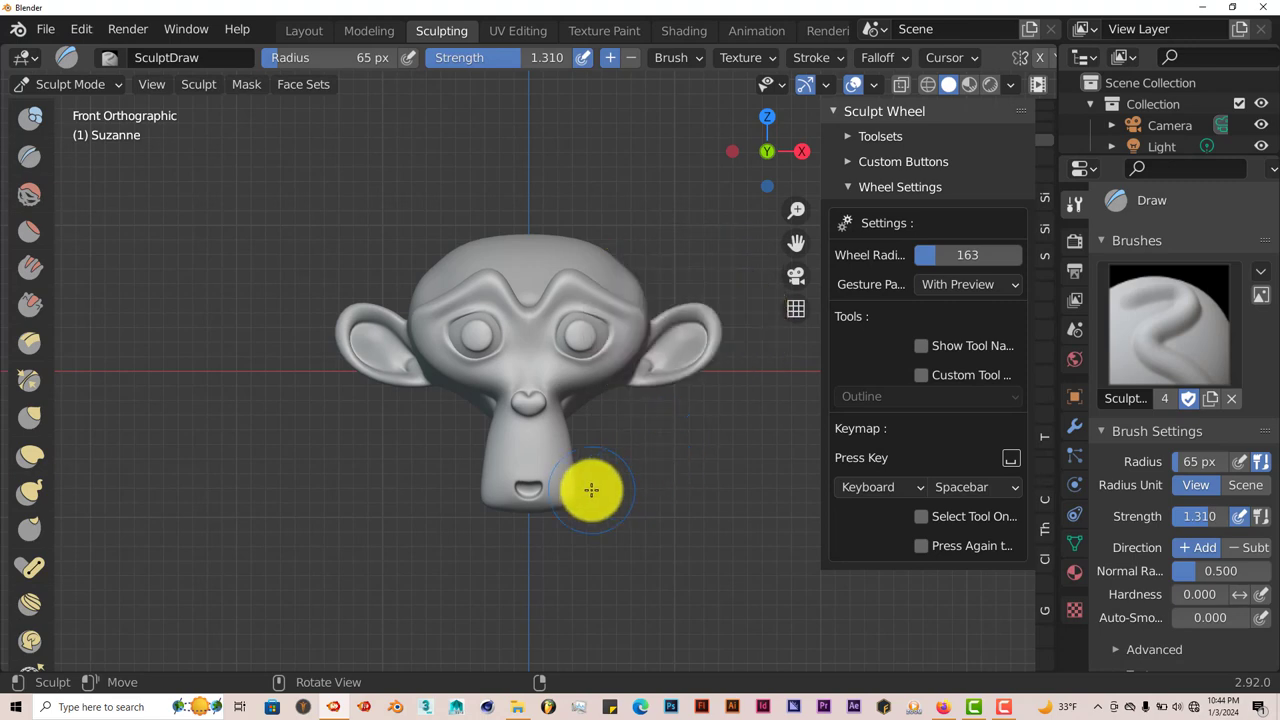
{"action": "mouse_move", "coordinate": [216, 168]}
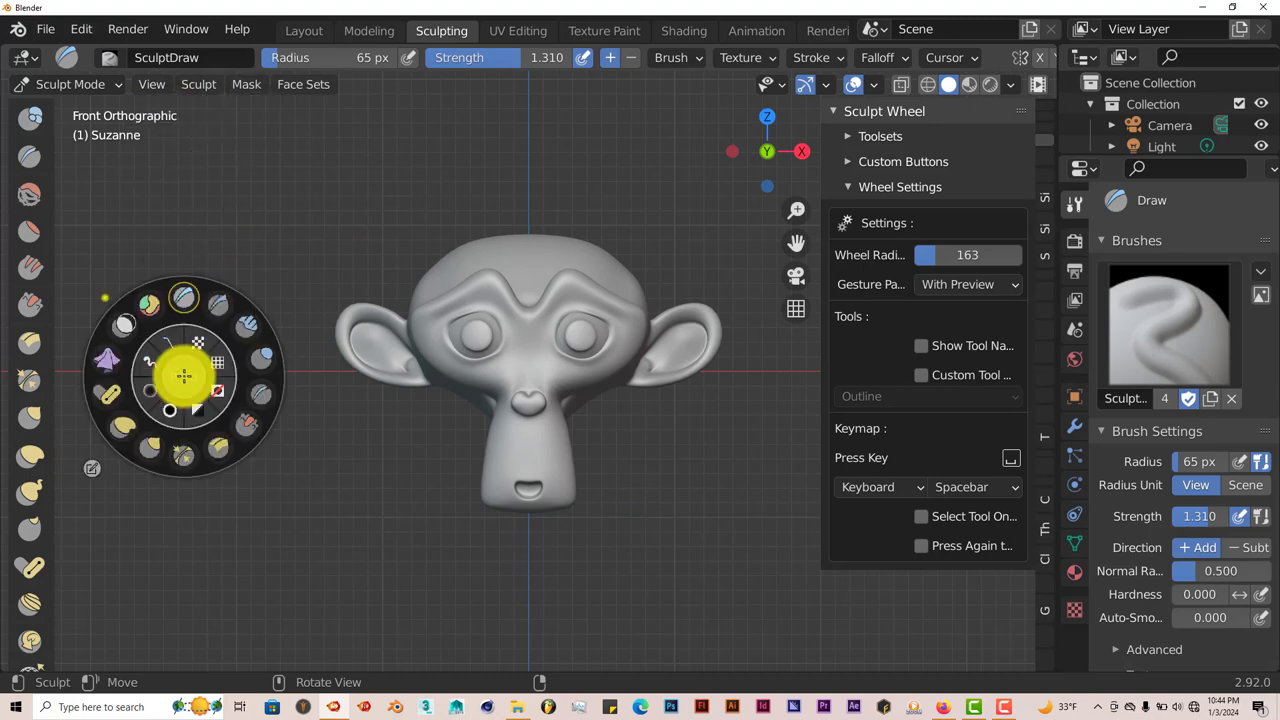
{"action": "mouse_move", "coordinate": [684, 584]}
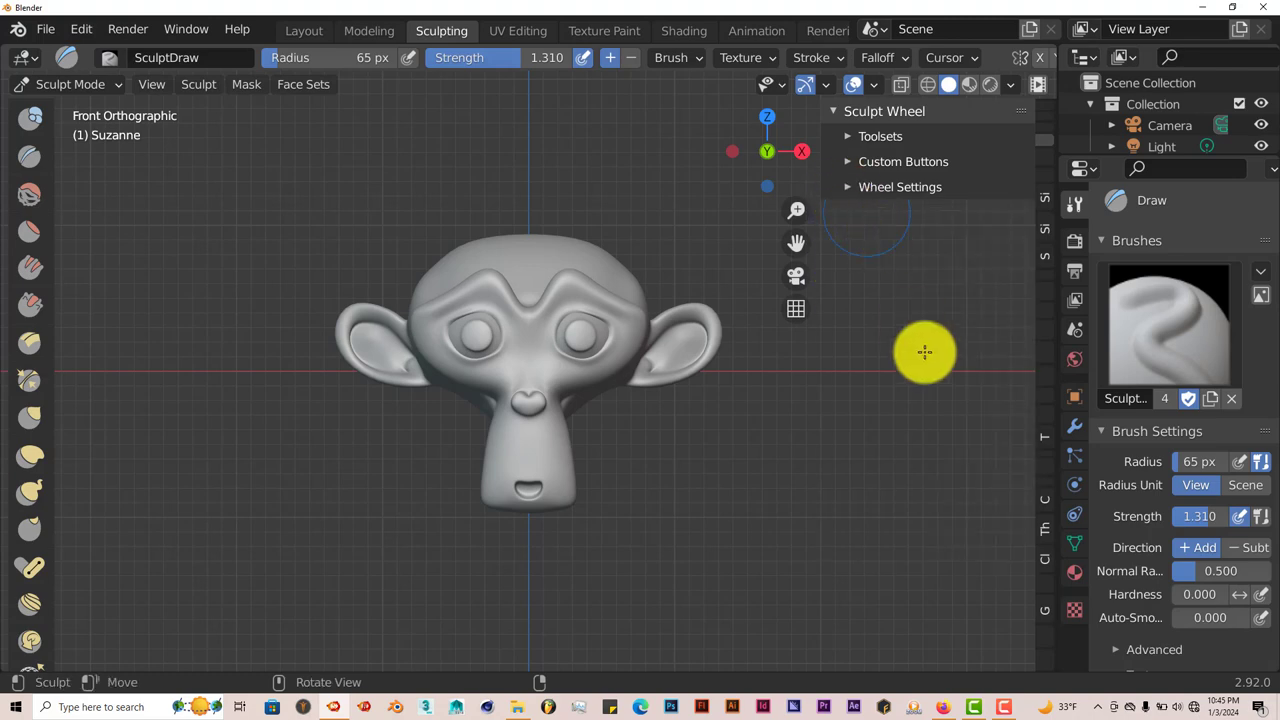
{"action": "left_click", "coordinate": [904, 160]}
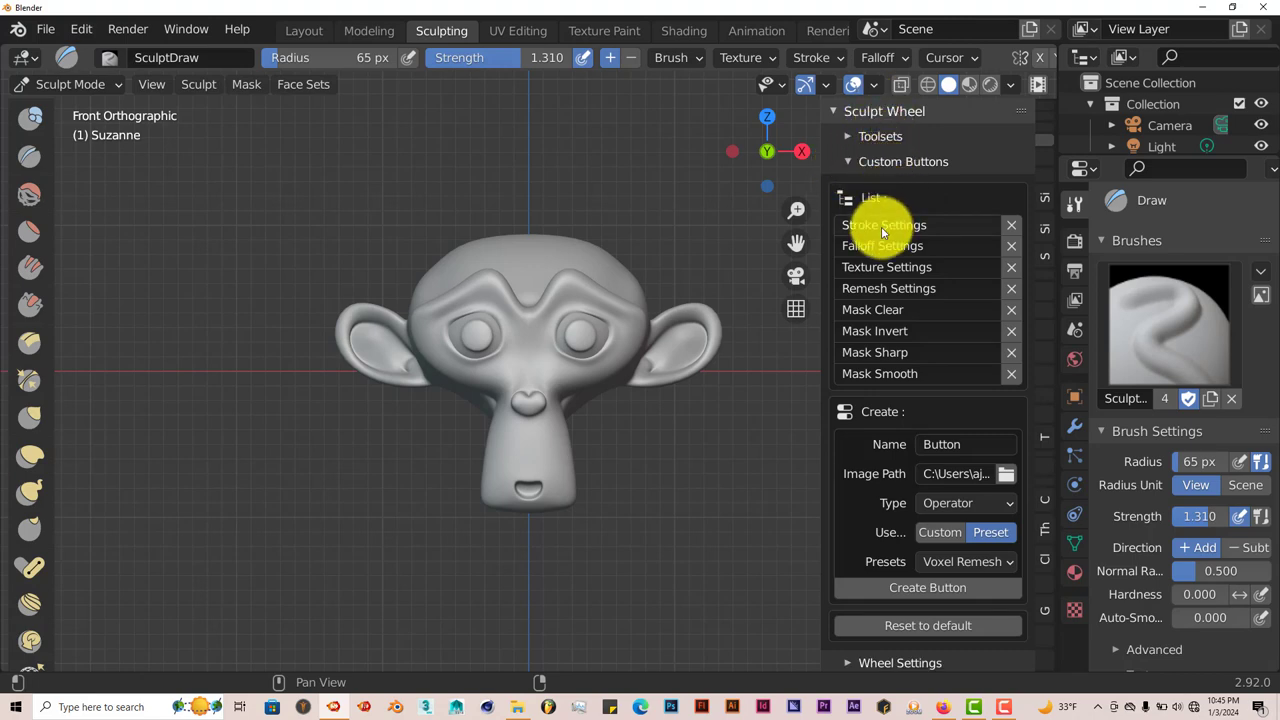
{"action": "mouse_move", "coordinate": [928, 428]}
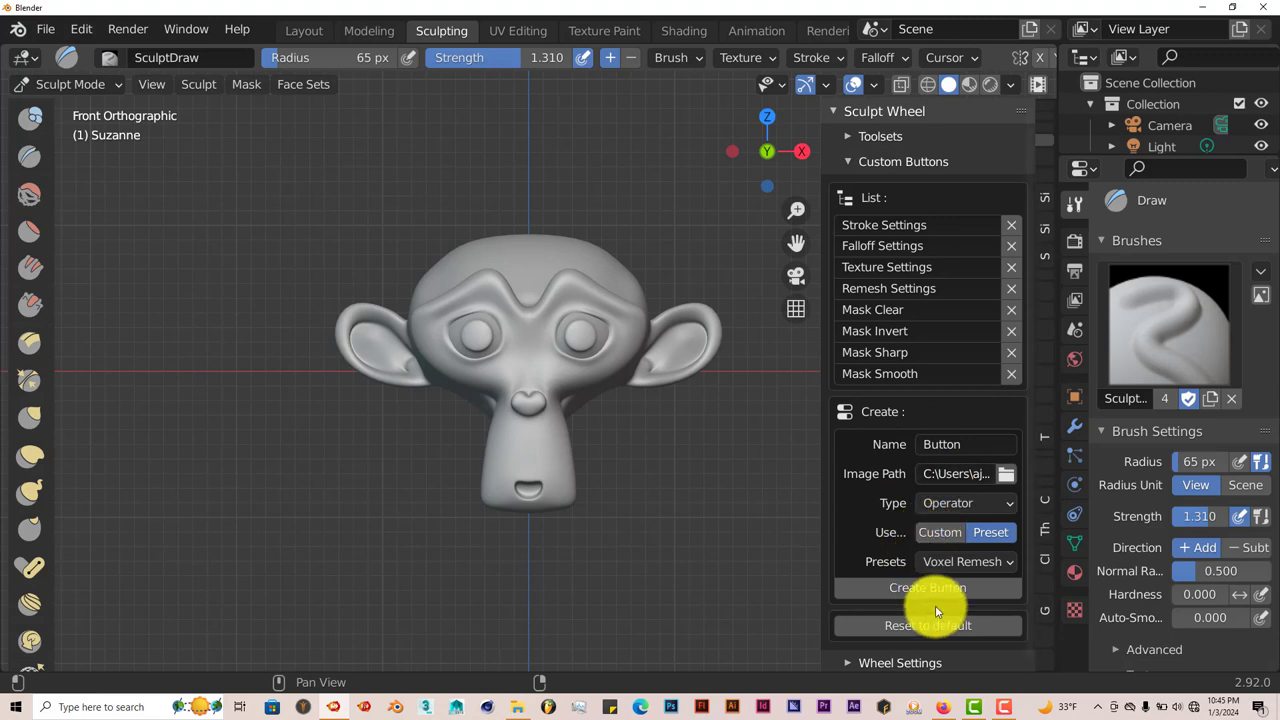
{"action": "left_click", "coordinate": [848, 160]}
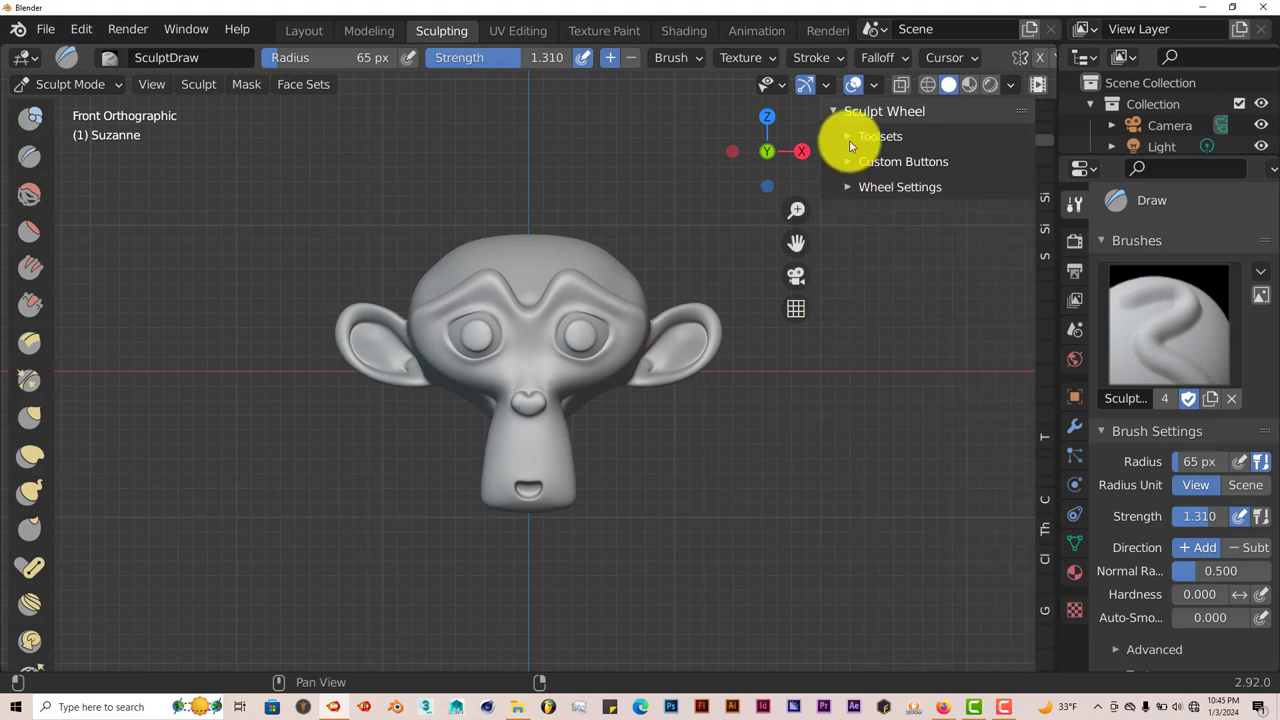
- Expand Toolsets, pick Snake Hook and add it as the active brush to Default
{"action": "left_click", "coordinate": [880, 136]}
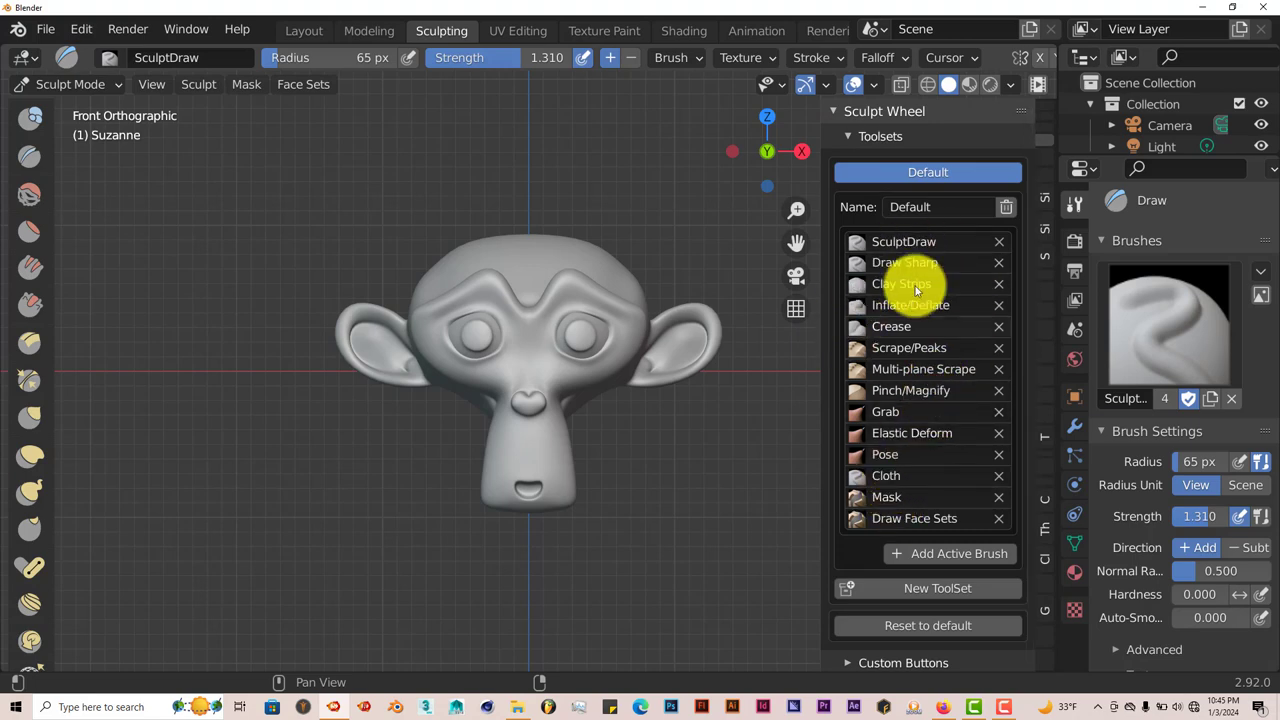
{"action": "mouse_move", "coordinate": [1136, 340]}
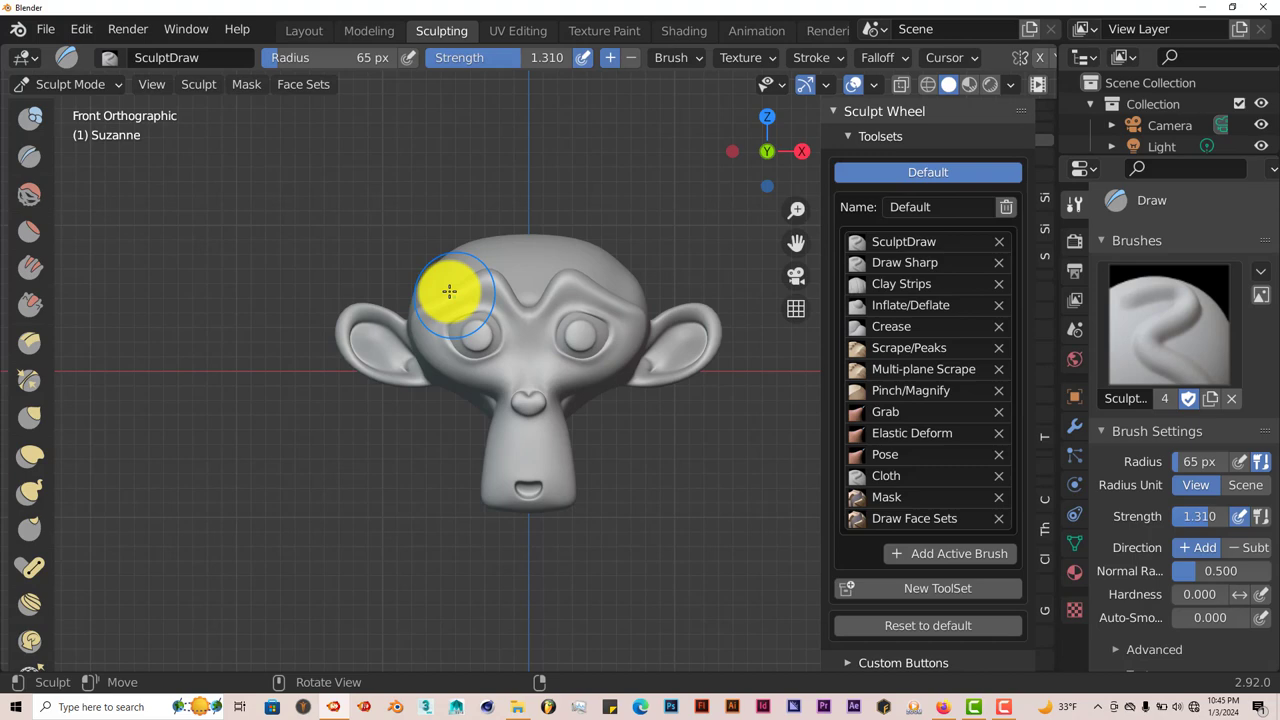
{"action": "left_click", "coordinate": [452, 292]}
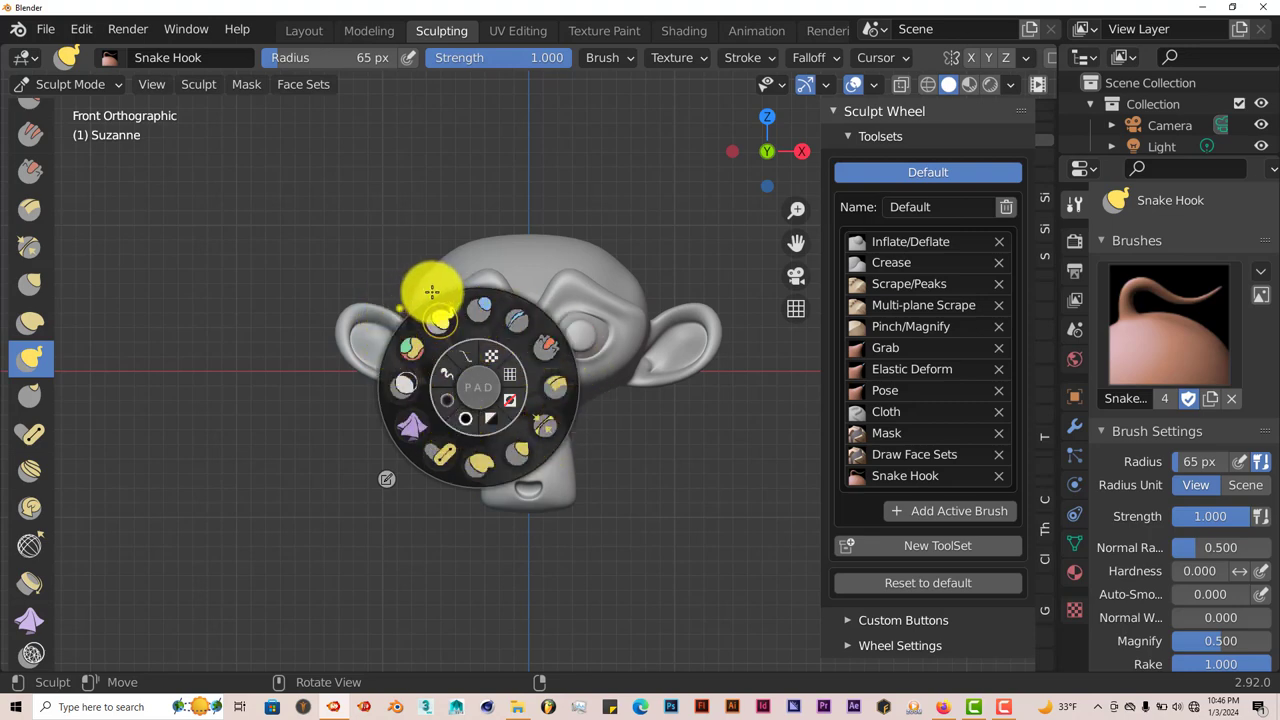
{"action": "mouse_move", "coordinate": [406, 300]}
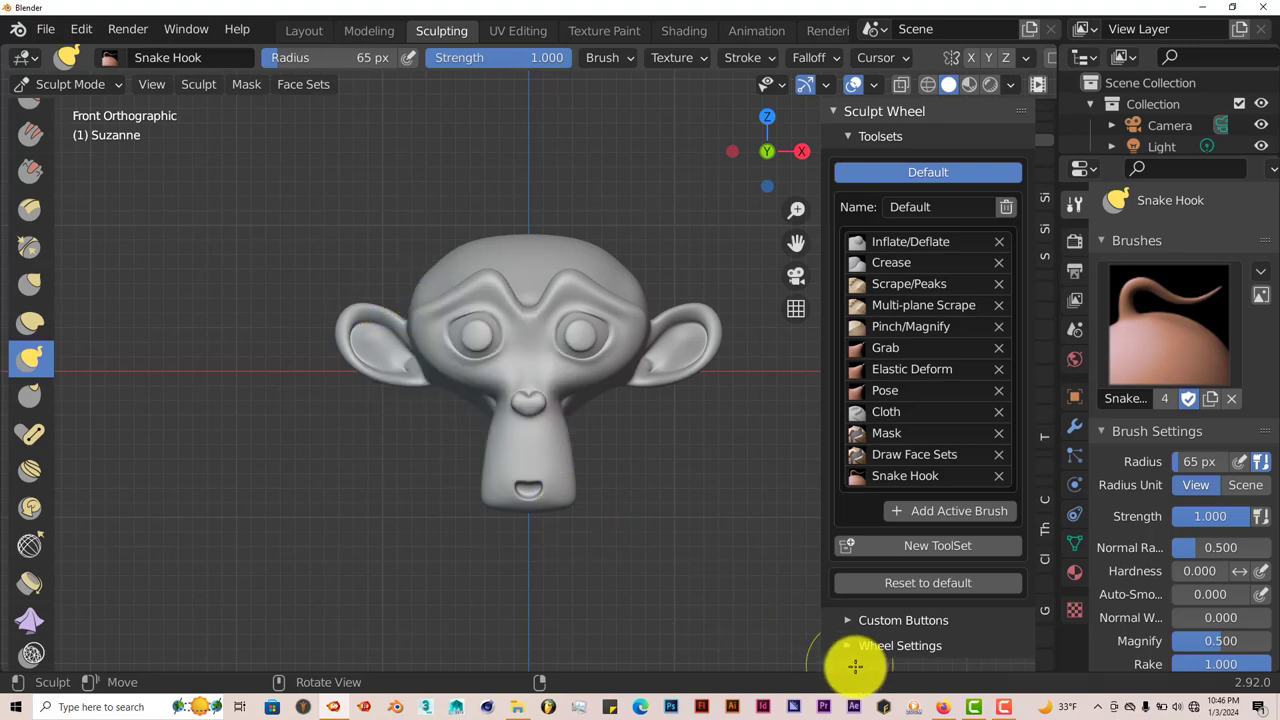
{"action": "left_click", "coordinate": [928, 546]}
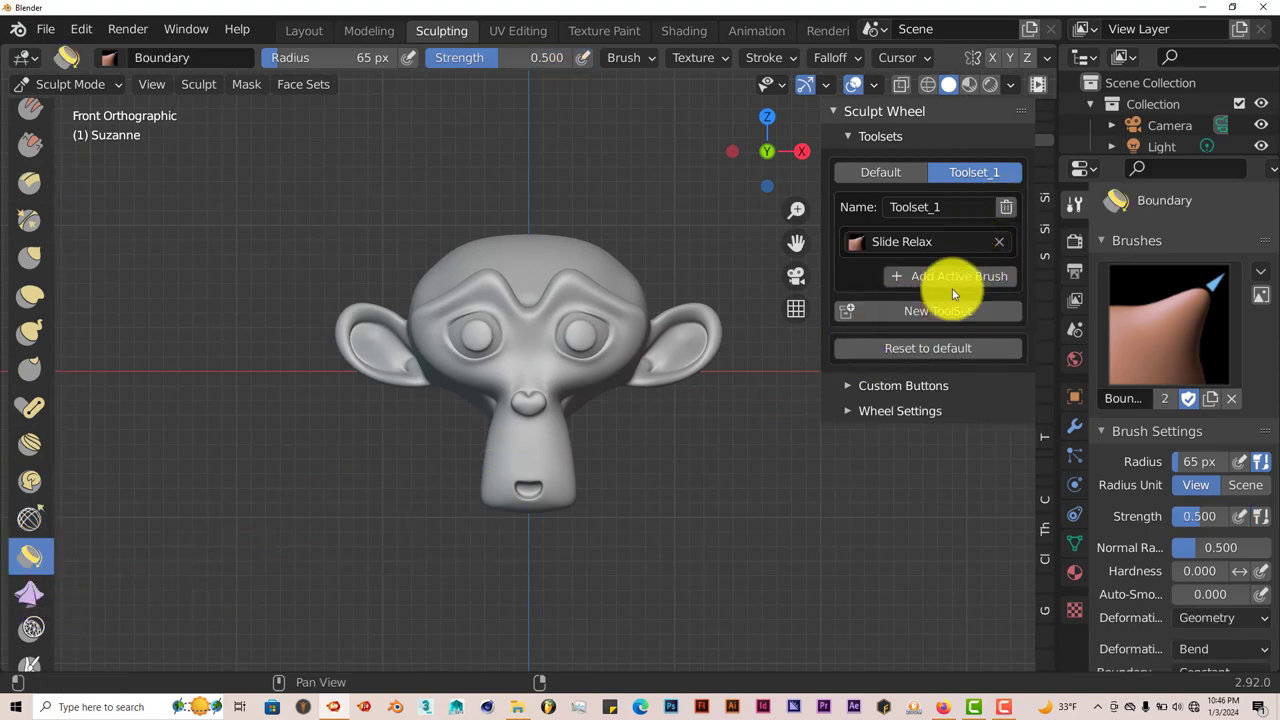
- Add Boundary to Toolset_1 and make Cloth the active brush for adding
{"action": "left_click", "coordinate": [948, 276]}
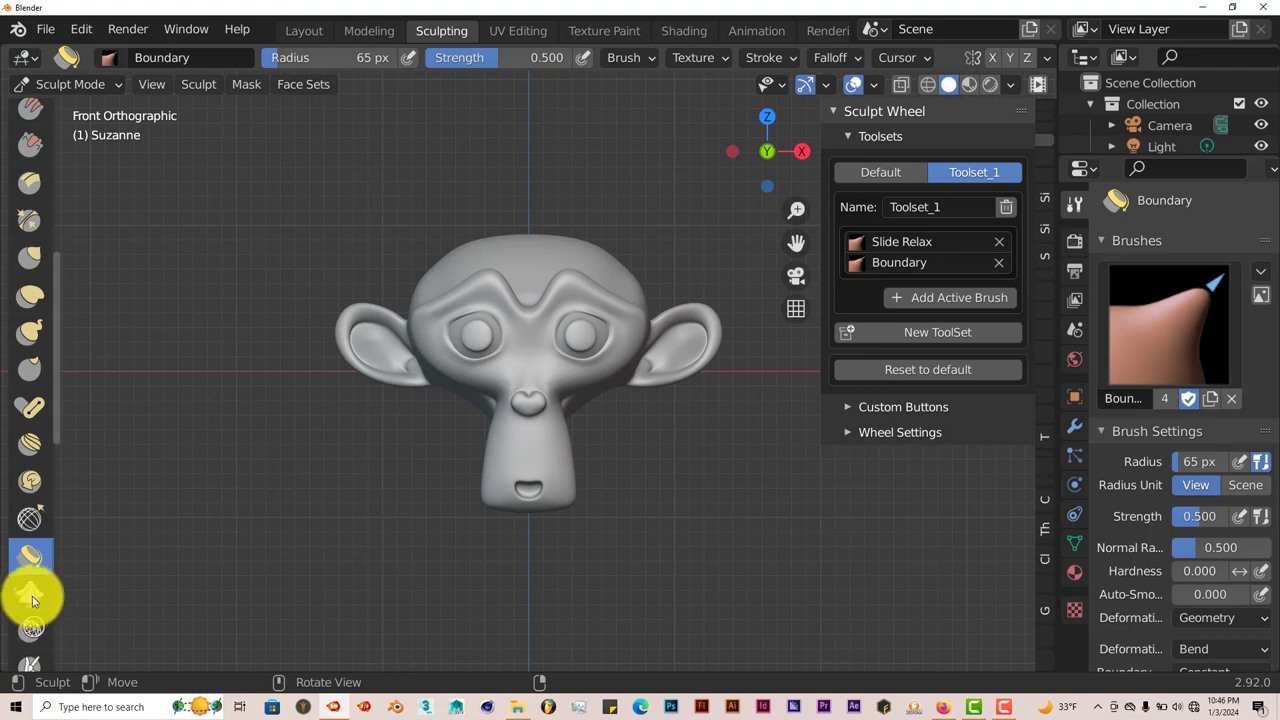
{"action": "left_click", "coordinate": [948, 296]}
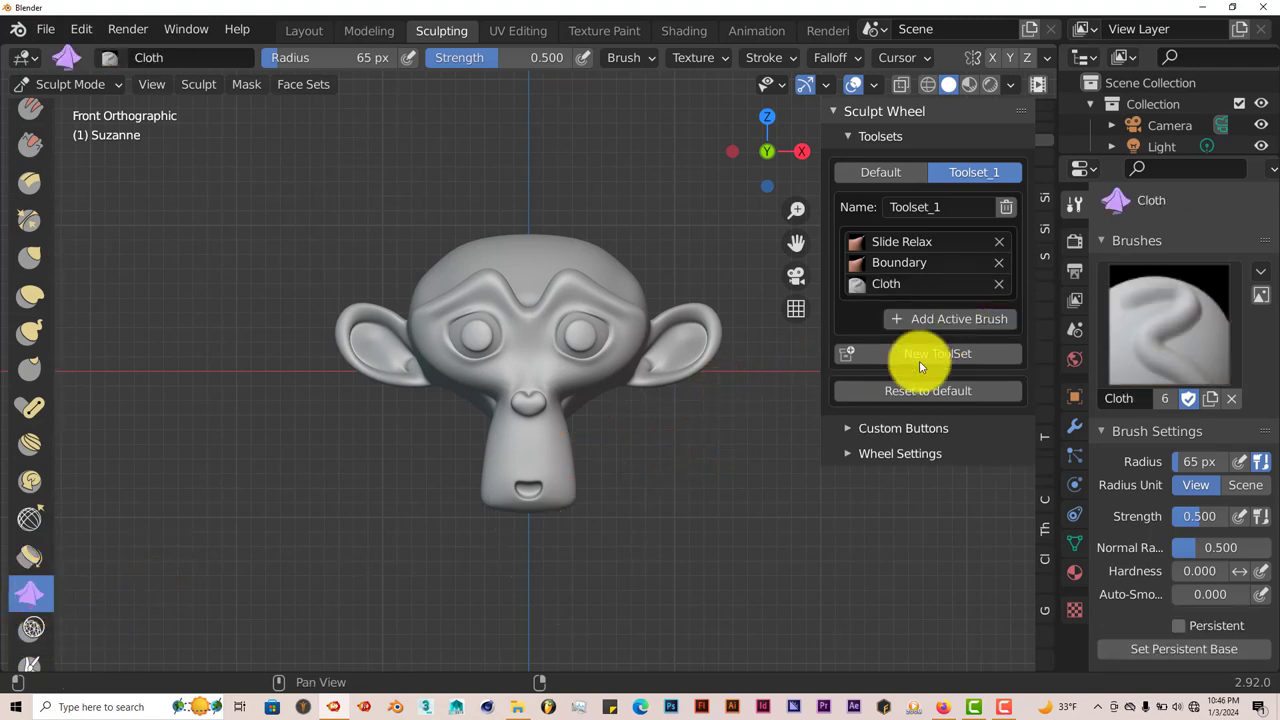
{"action": "mouse_move", "coordinate": [528, 460]}
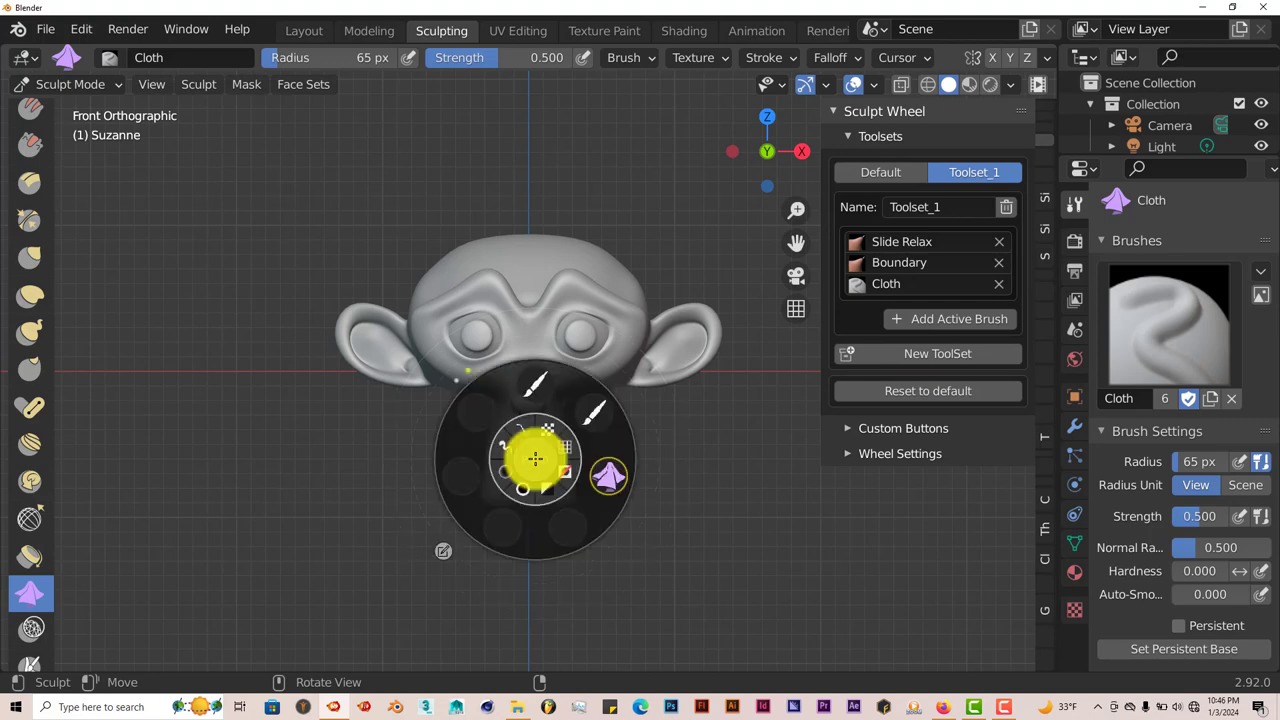
{"action": "mouse_move", "coordinate": [544, 398]}
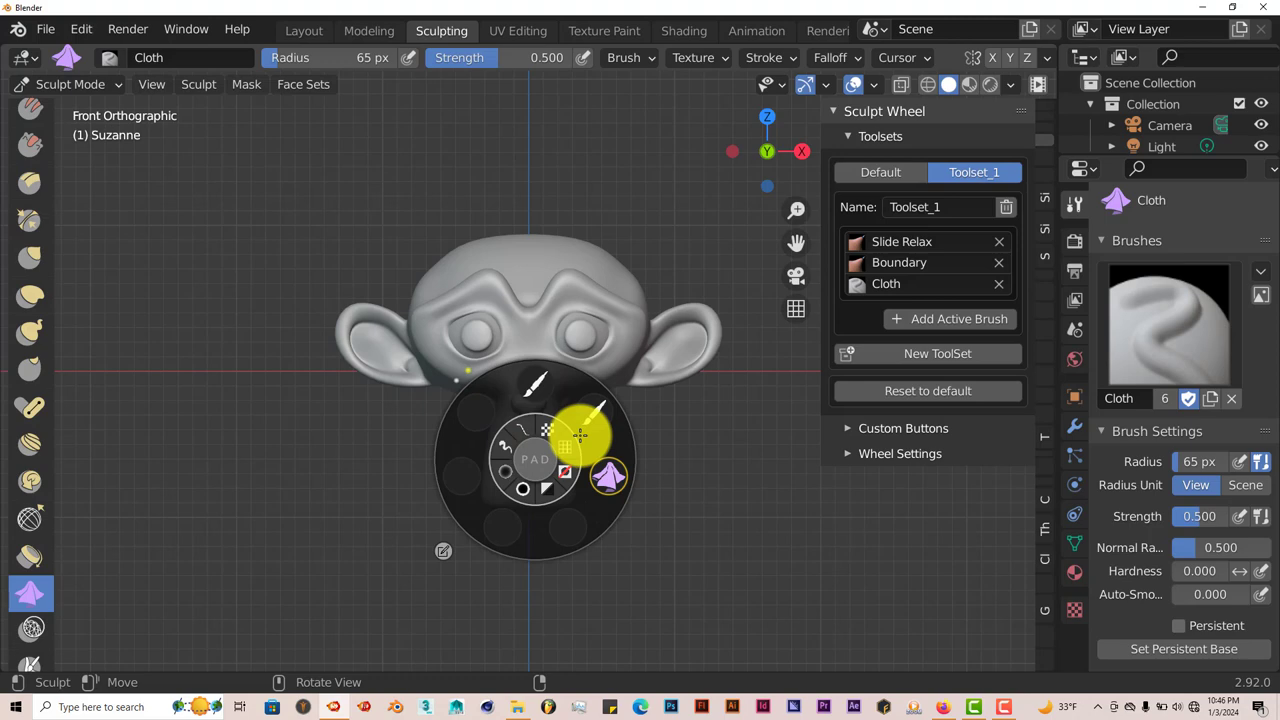
- Toggle the wheel between the Default toolset and Toolset_1
{"action": "left_click", "coordinate": [880, 172]}
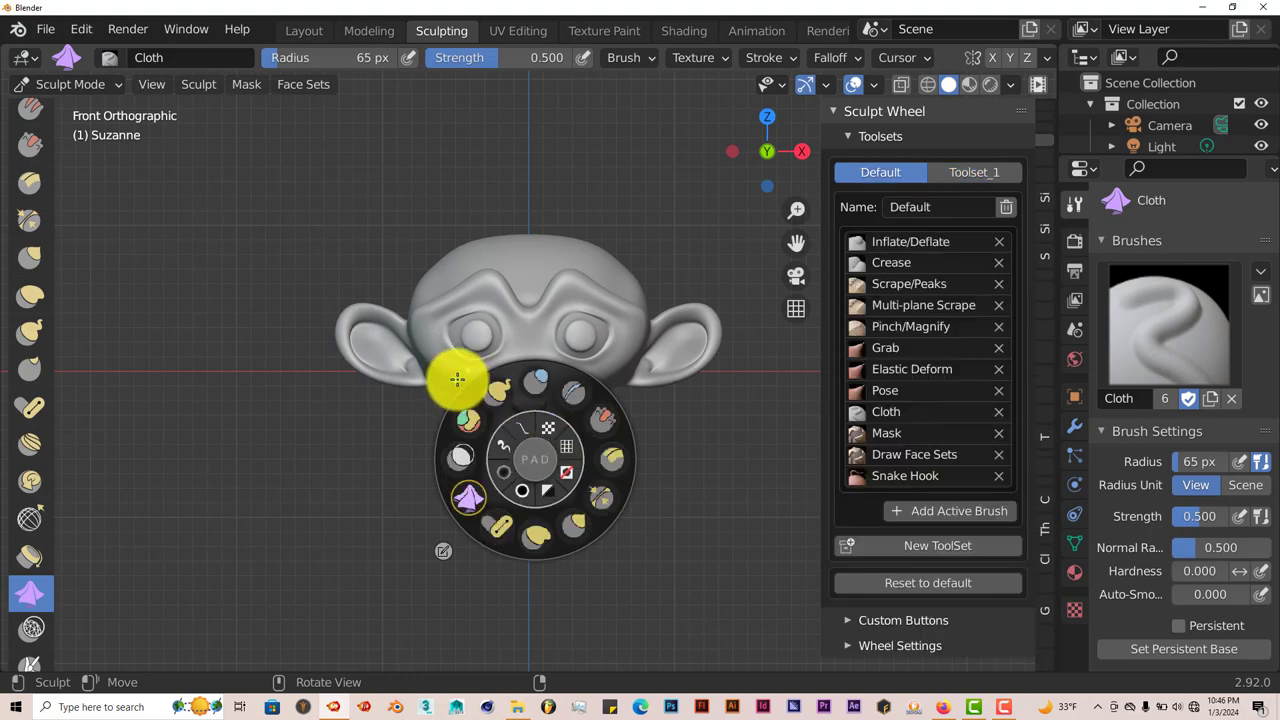
{"action": "mouse_move", "coordinate": [536, 396]}
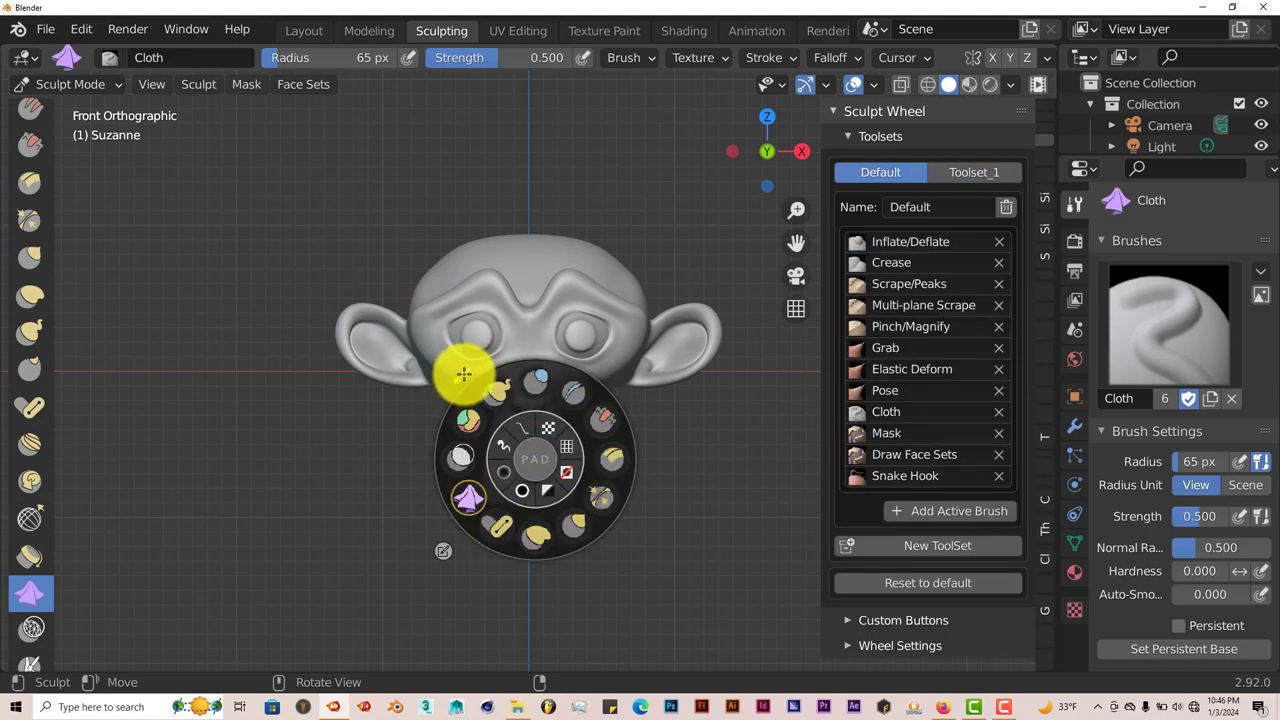
{"action": "mouse_move", "coordinate": [460, 368]}
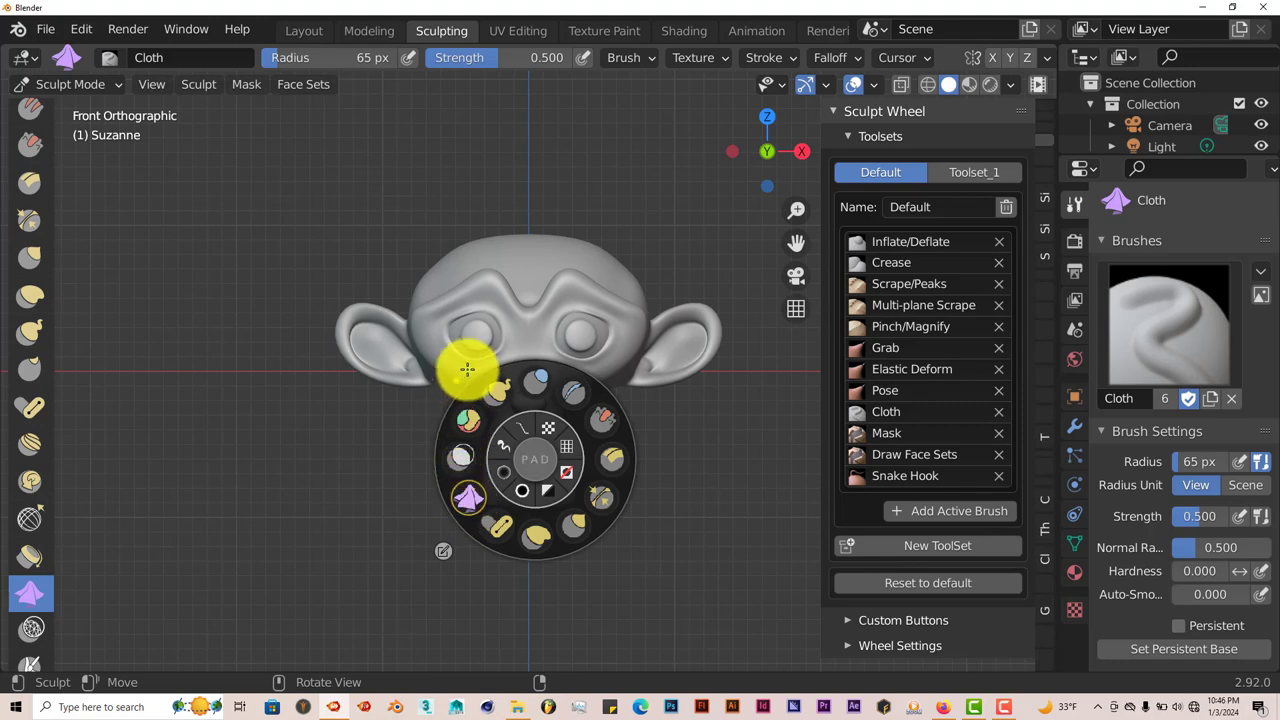
{"action": "left_click", "coordinate": [974, 172]}
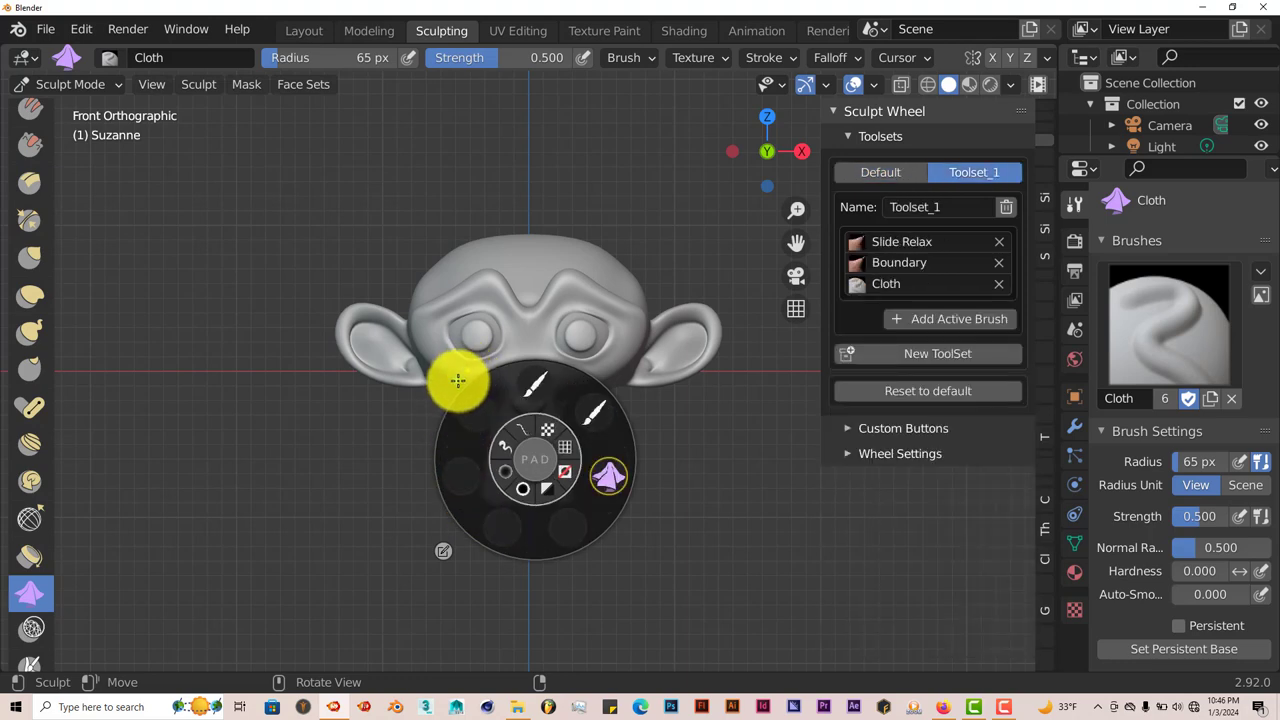
{"action": "mouse_move", "coordinate": [468, 370]}
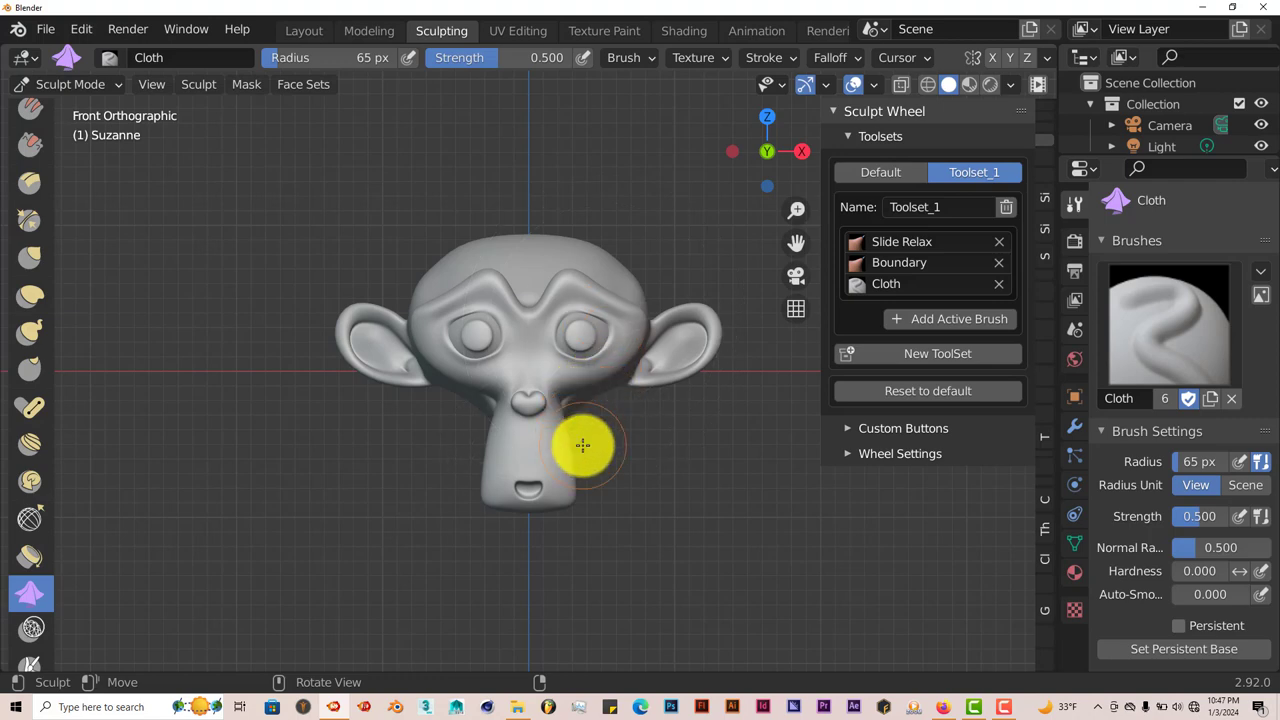
{"action": "mouse_move", "coordinate": [580, 444]}
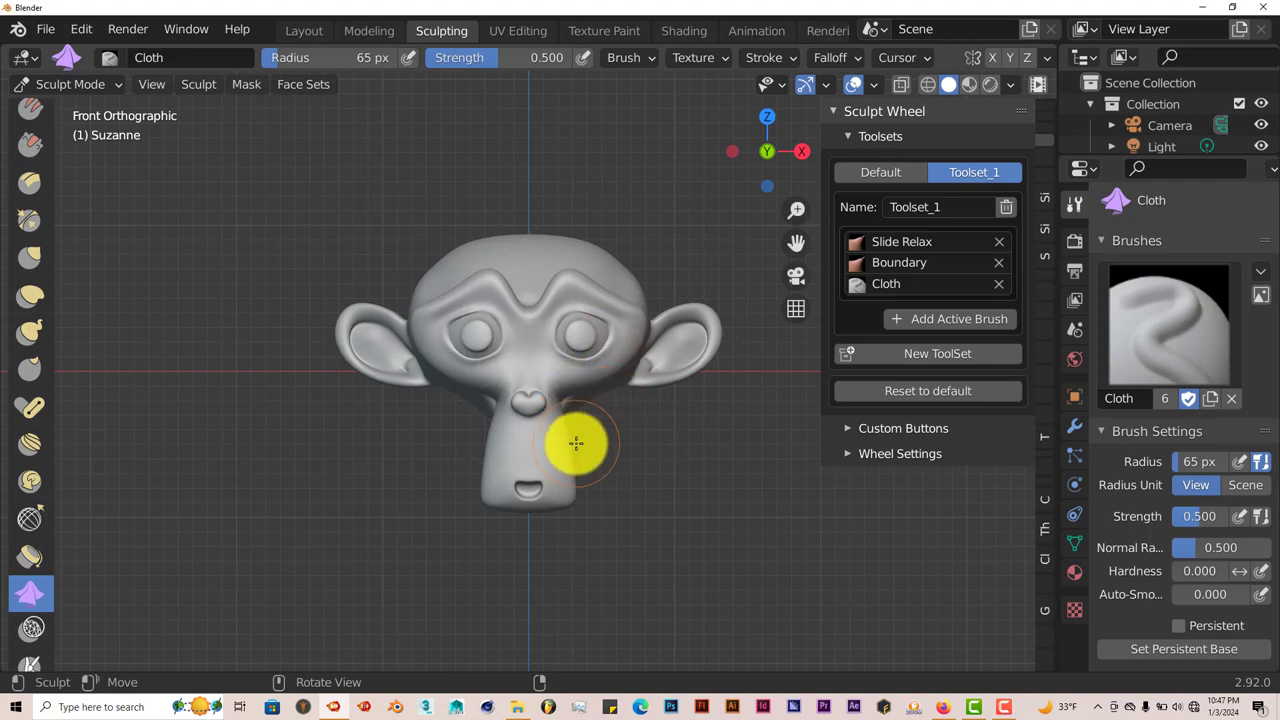